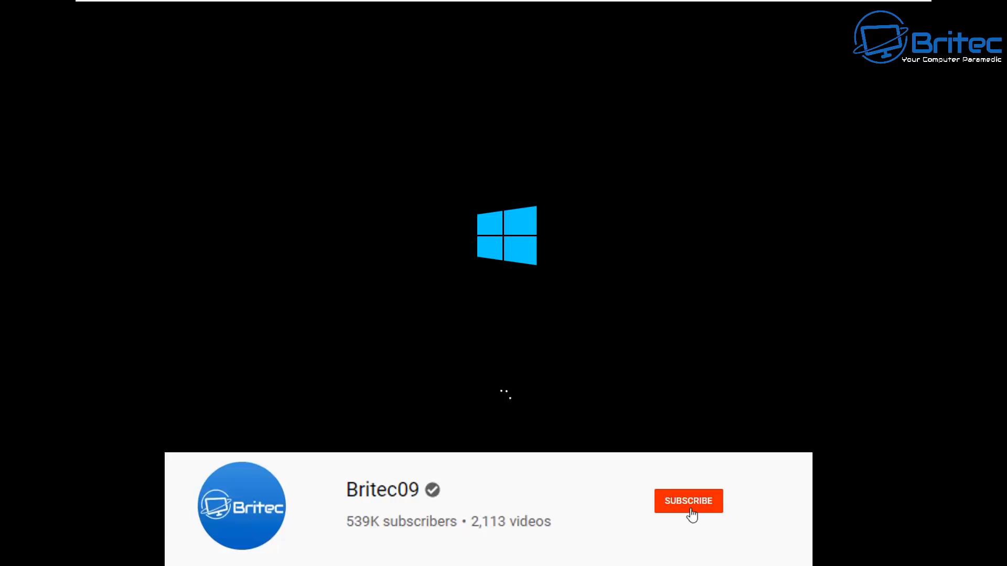
Navigate Troubleshoot > Advanced options > Startup Settings and restart into the startup options.
left_click(688, 502)
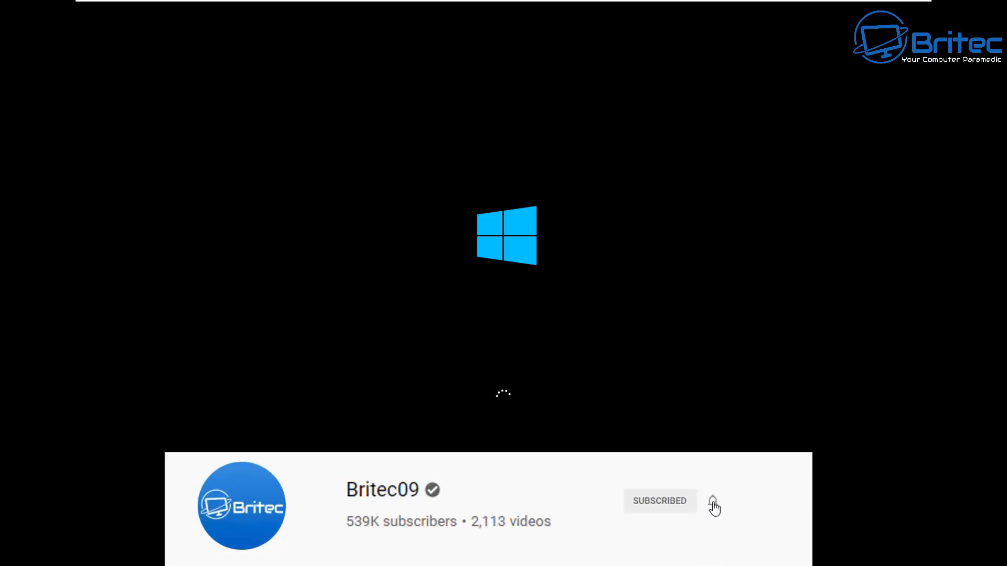
left_click(713, 501)
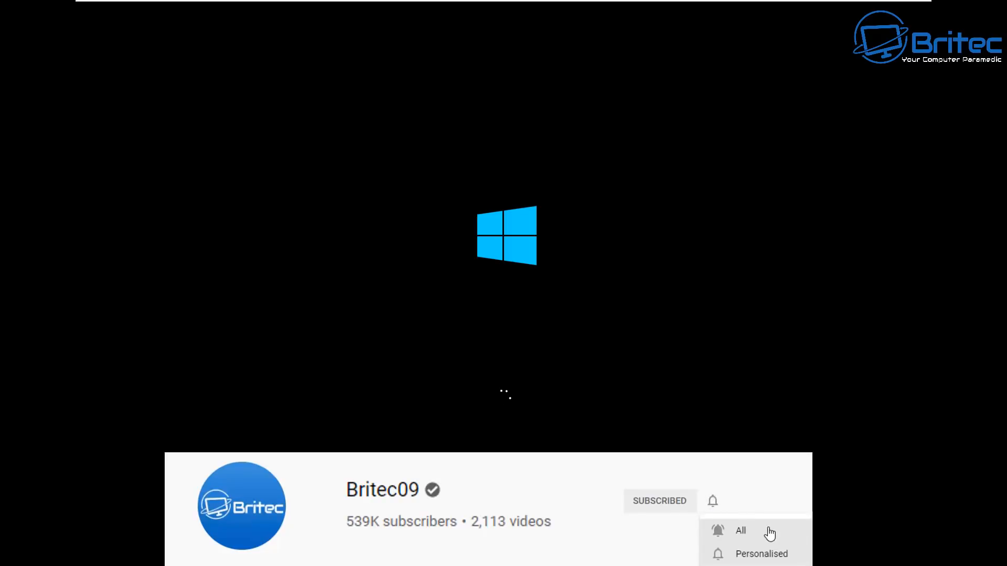
left_click(740, 530)
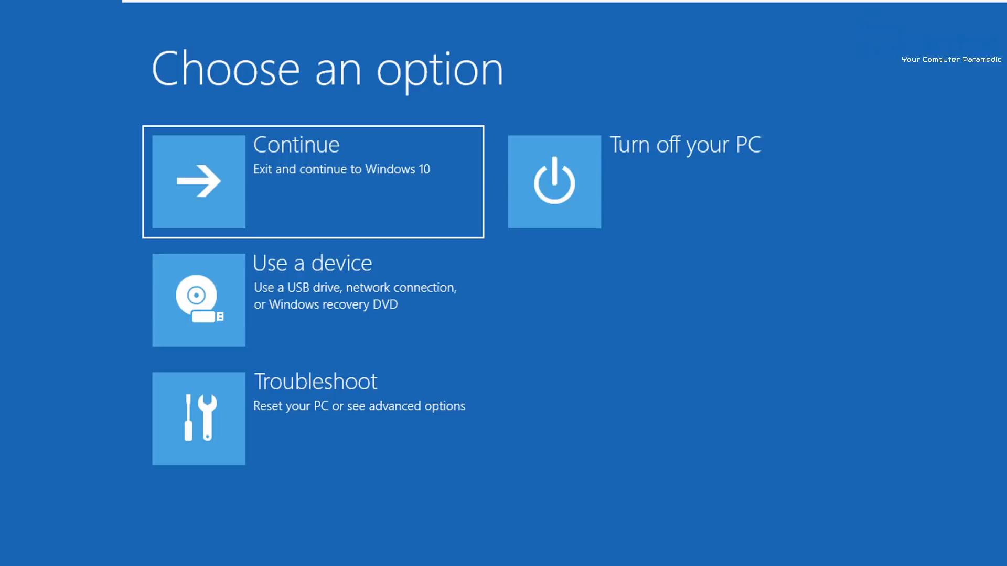
left_click(313, 418)
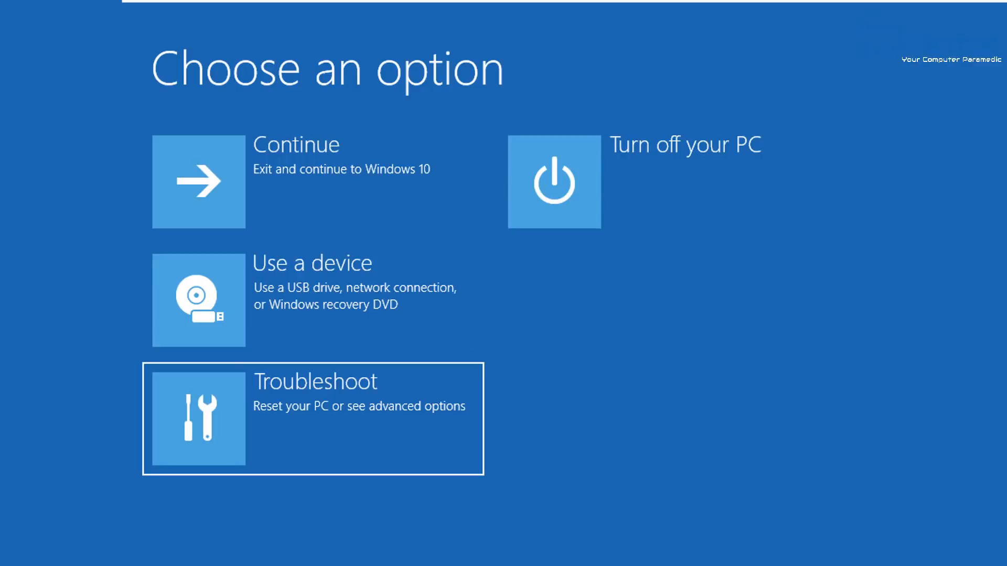
left_click(313, 419)
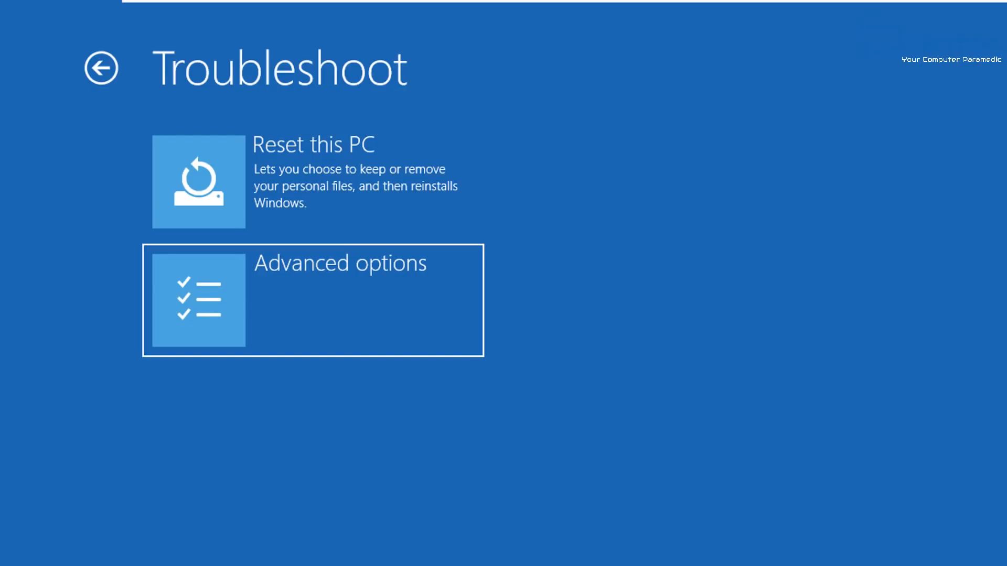
left_click(313, 300)
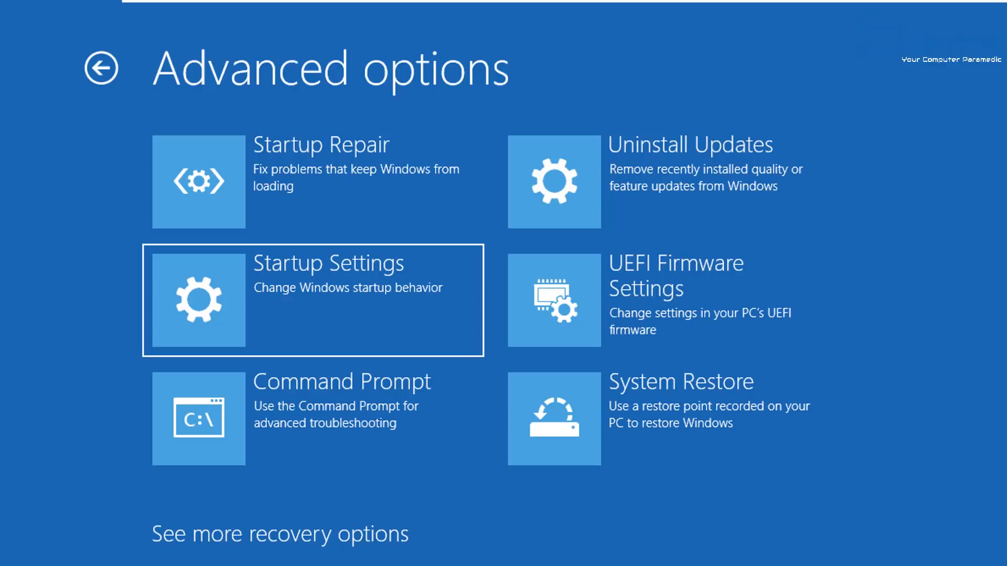
left_click(313, 300)
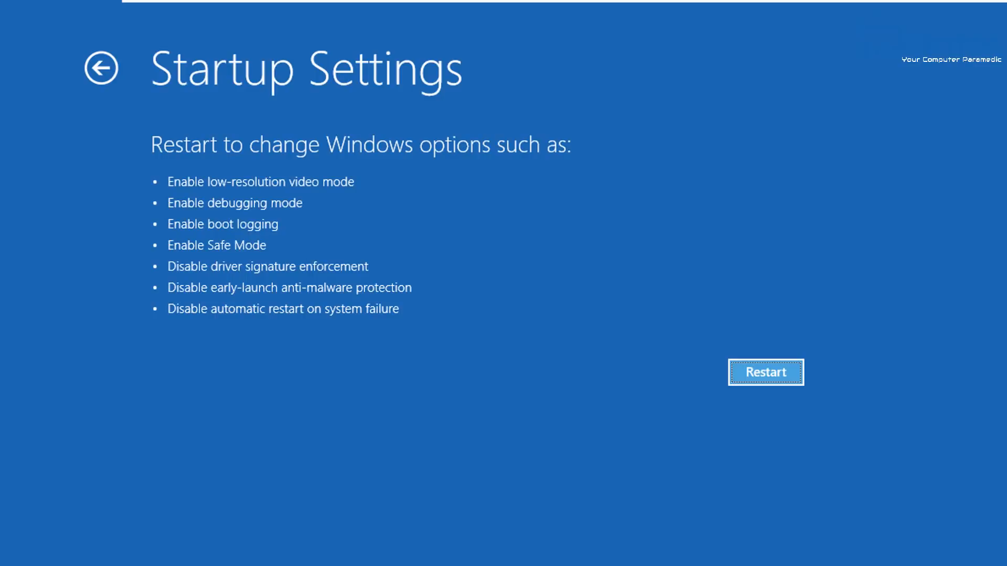
left_click(765, 372)
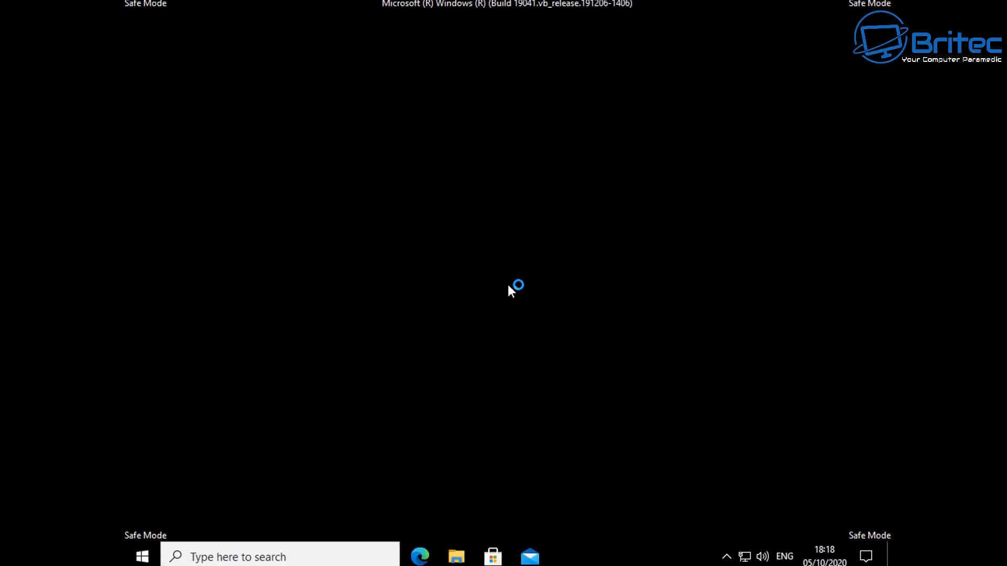
mouse_move(390, 404)
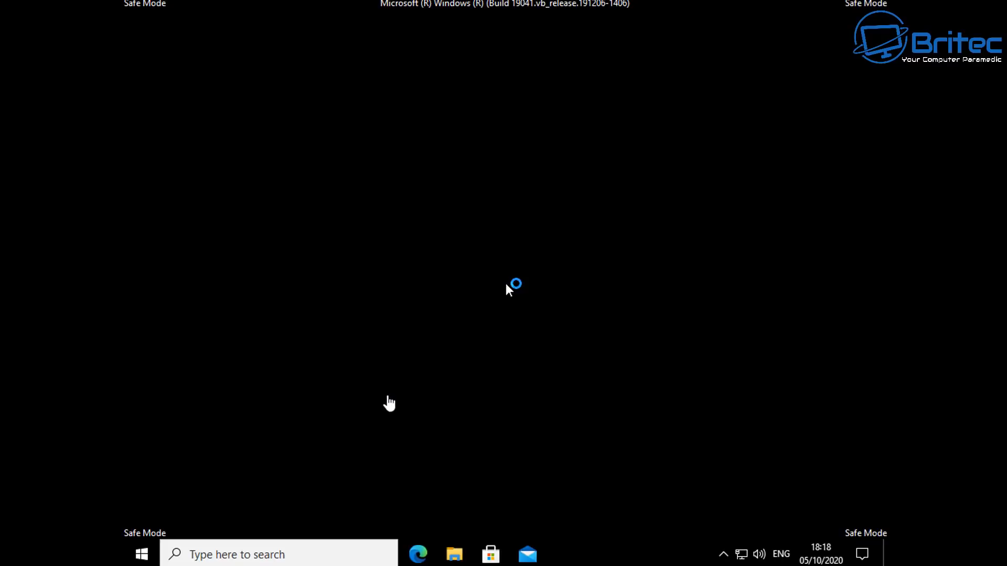
mouse_move(606, 297)
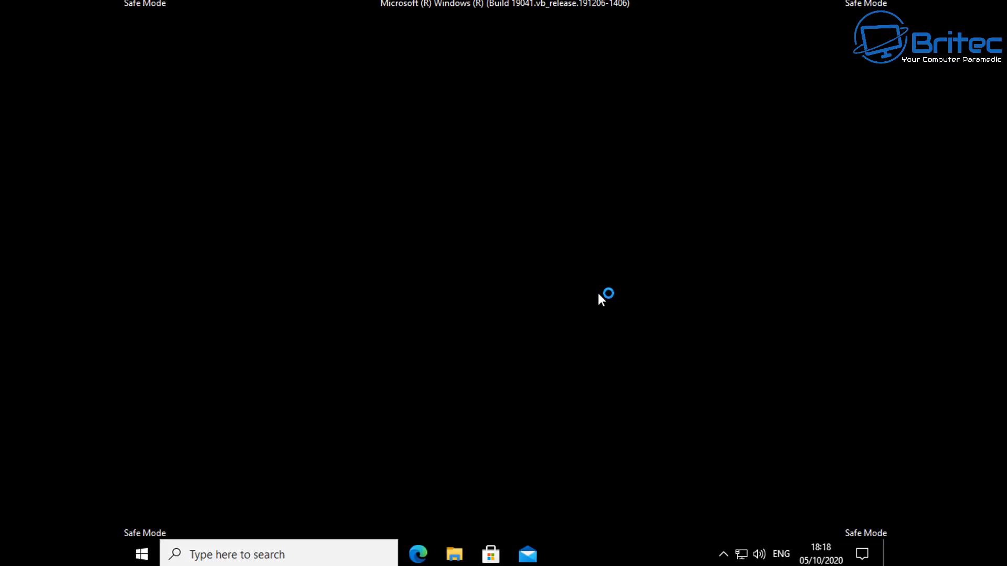
mouse_move(612, 329)
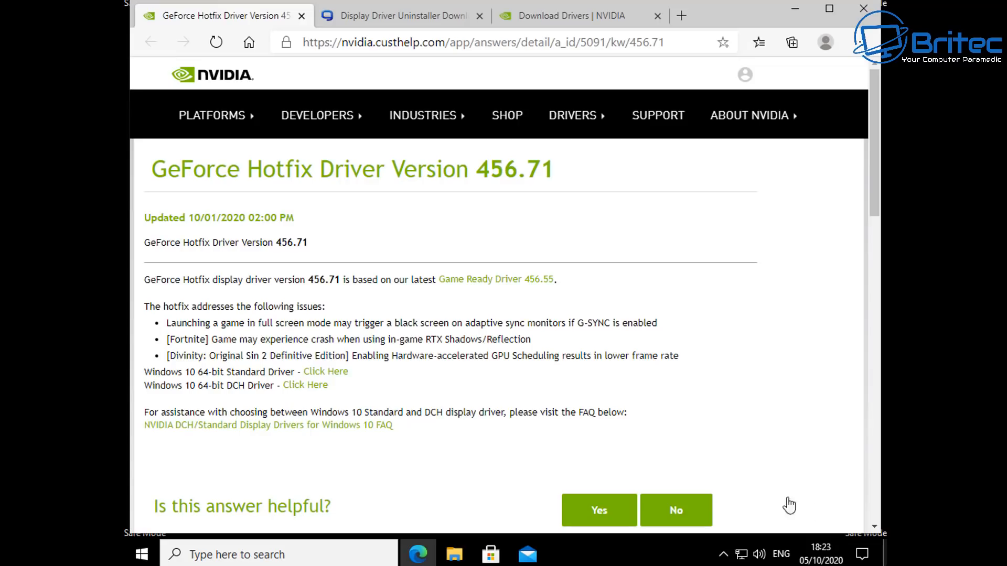
mouse_move(676, 507)
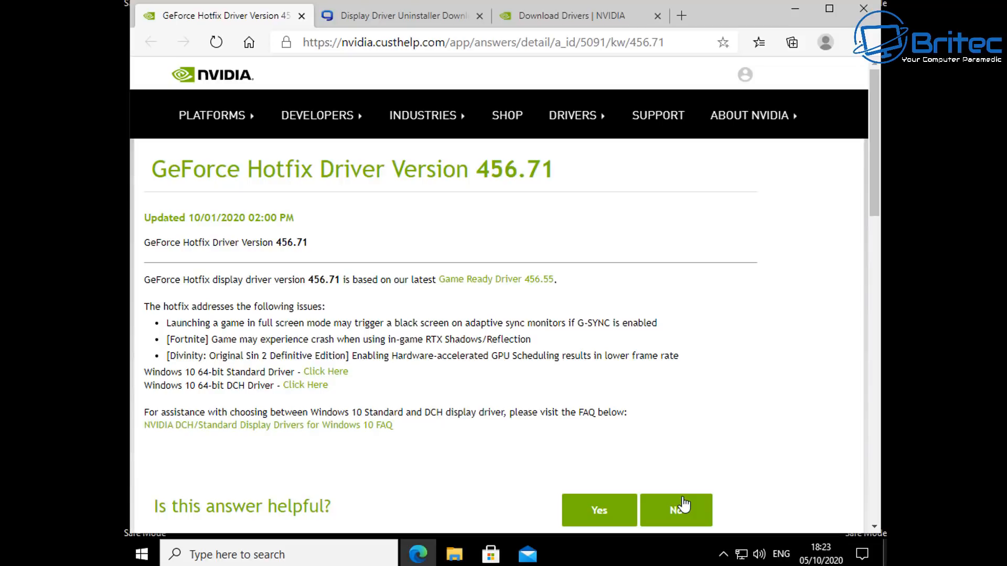
mouse_move(310, 231)
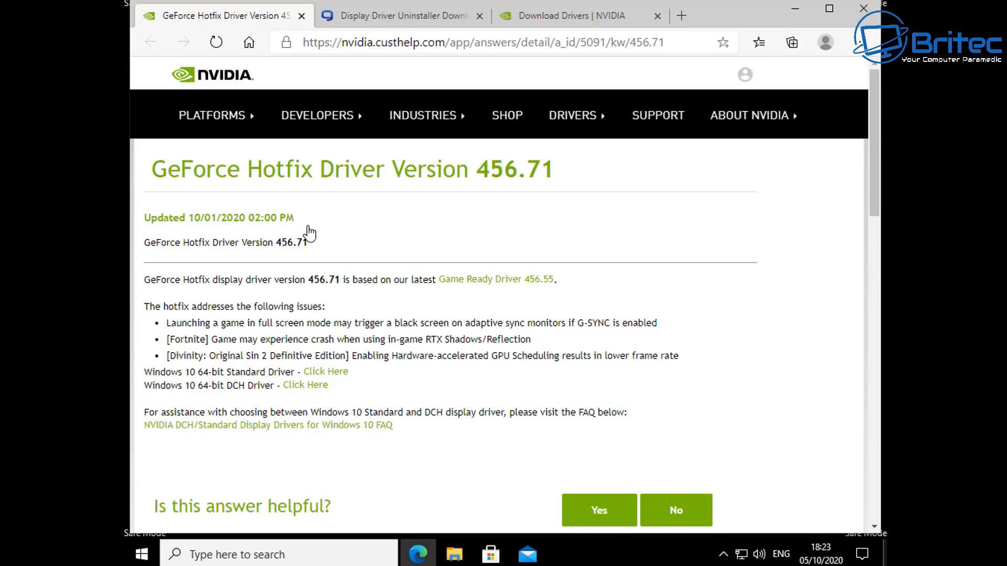
mouse_move(279, 229)
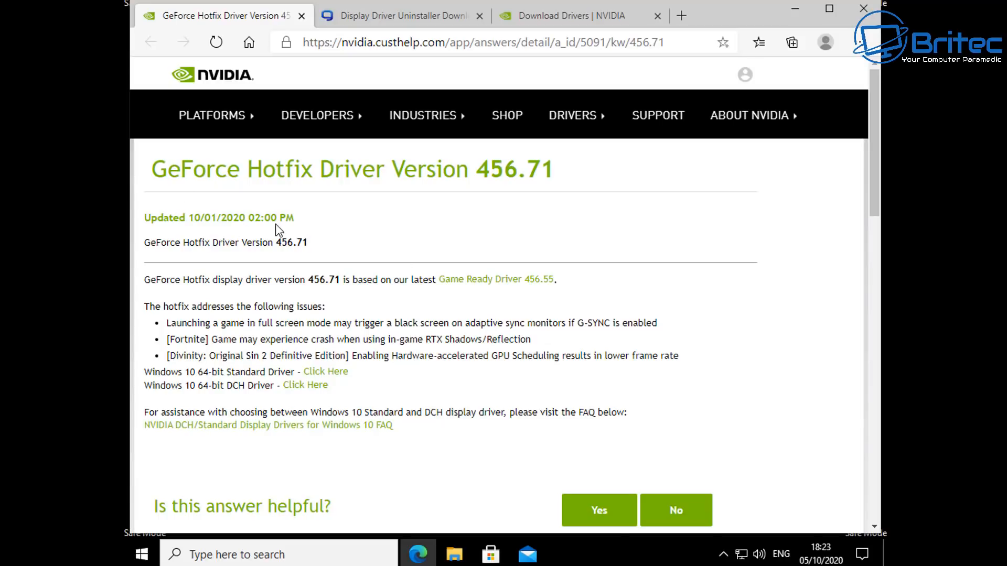
mouse_move(261, 259)
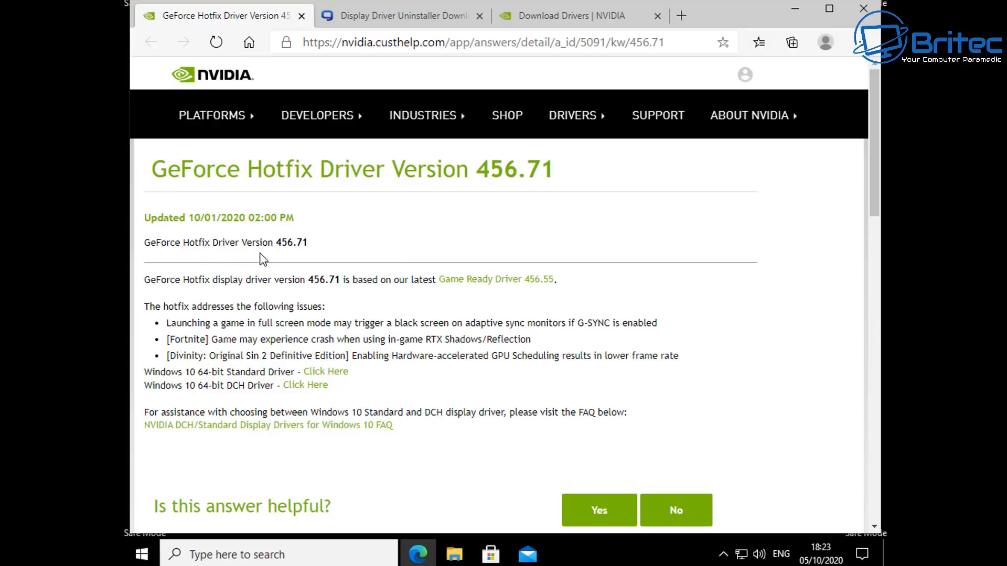
mouse_move(309, 340)
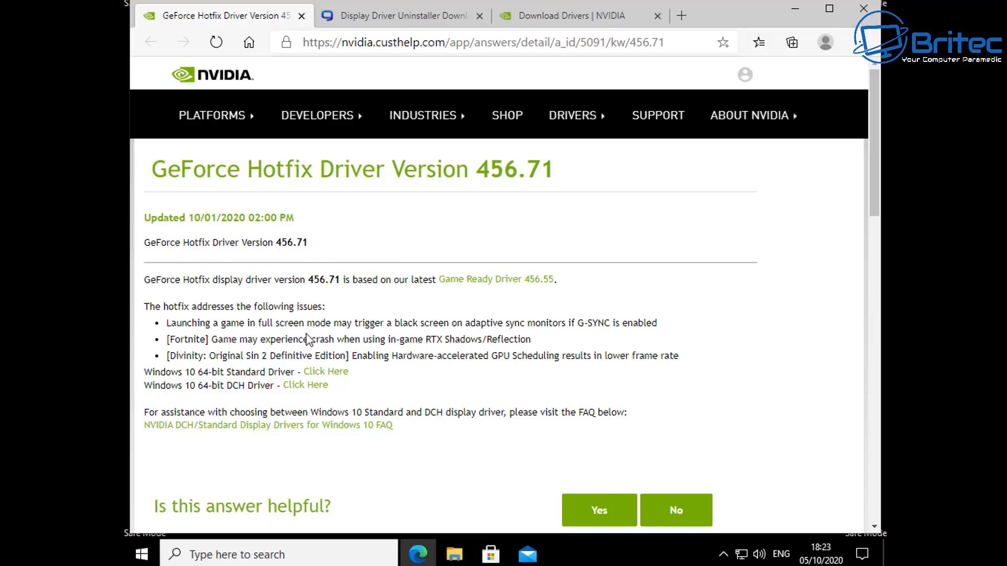
mouse_move(398, 336)
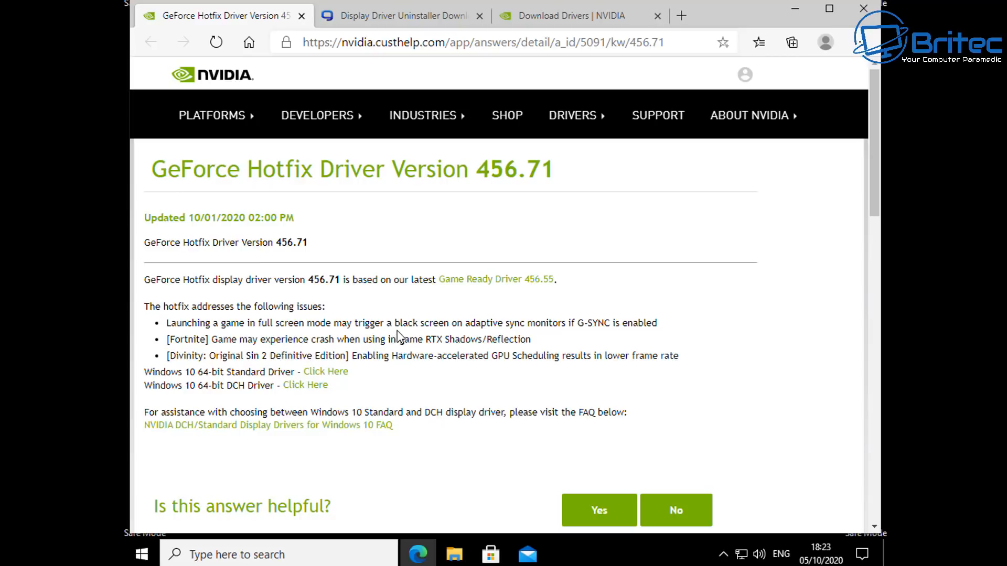
mouse_move(640, 337)
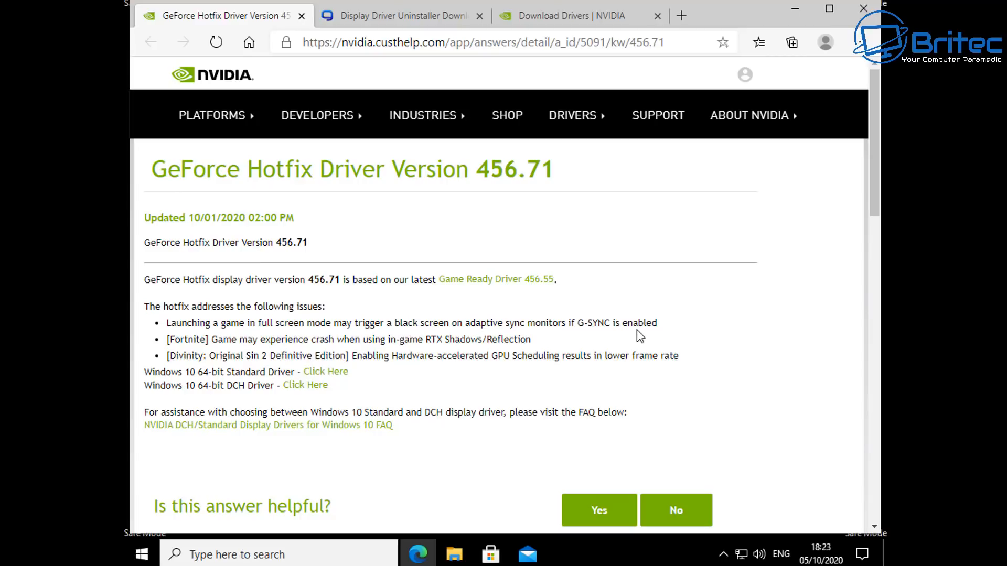
mouse_move(368, 343)
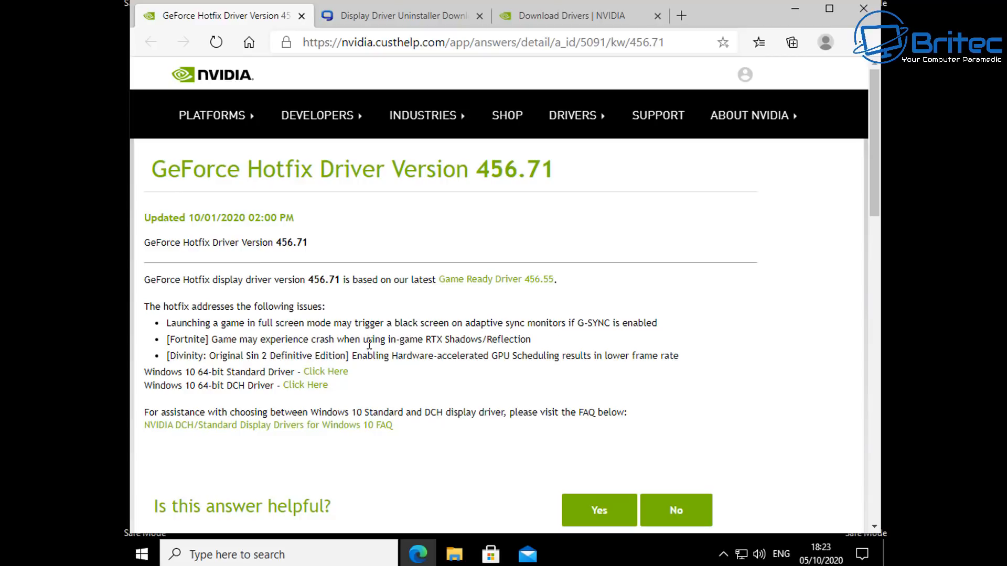
mouse_move(285, 368)
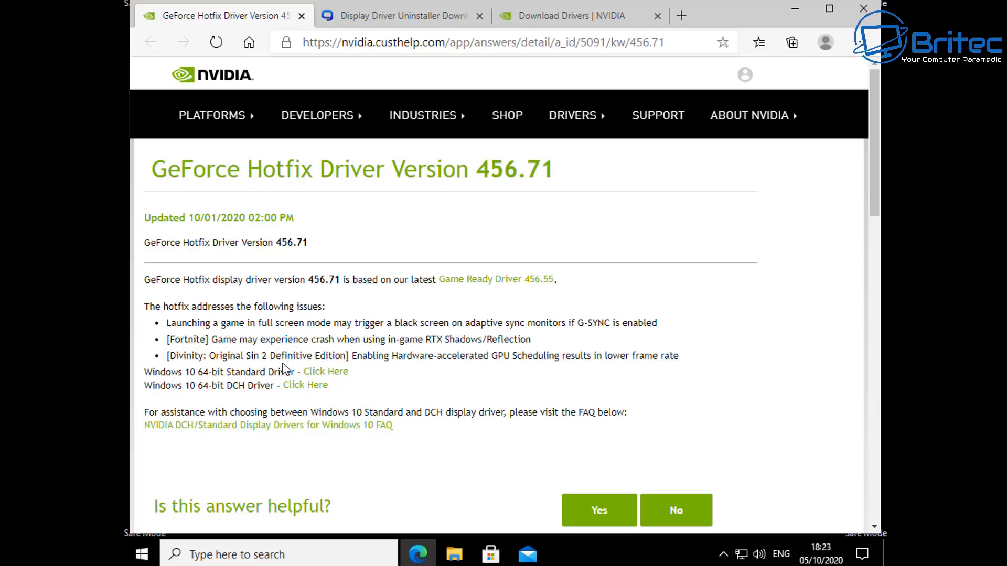
mouse_move(693, 374)
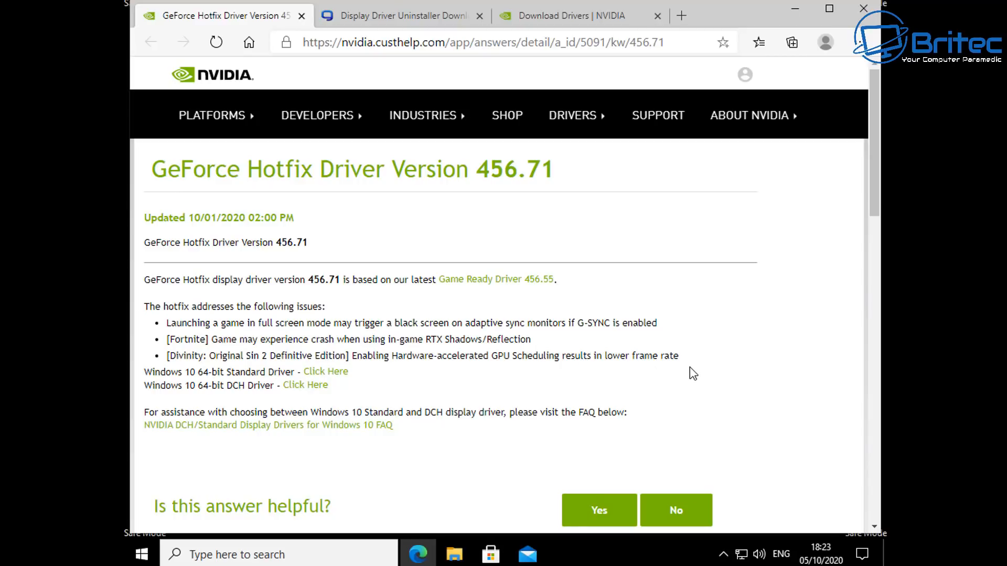
mouse_move(568, 380)
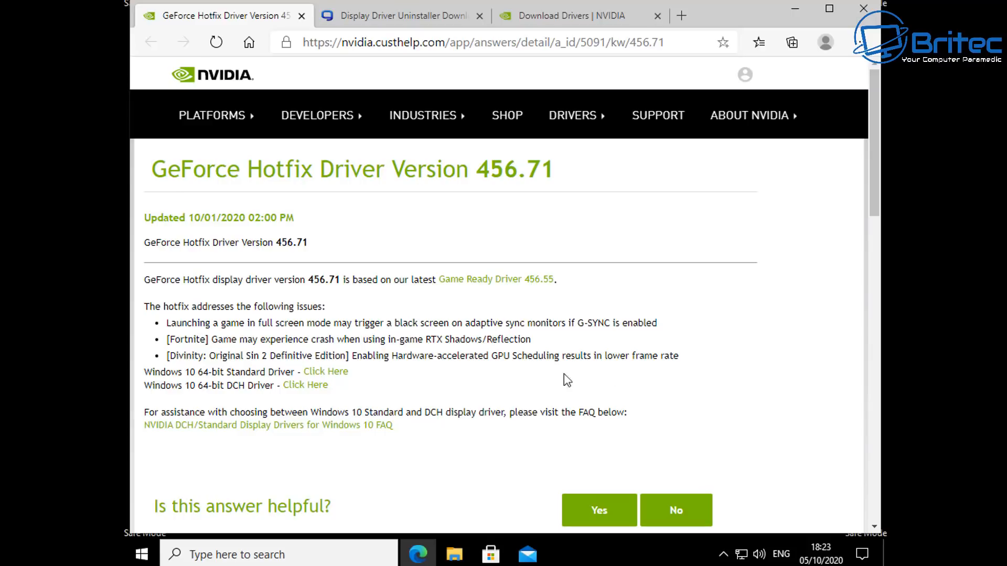
mouse_move(326, 371)
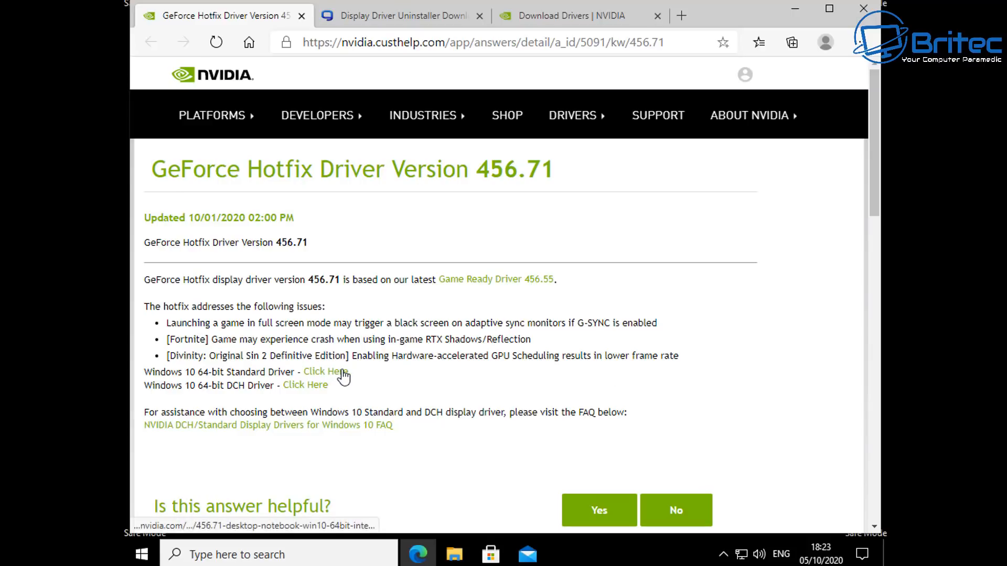
mouse_move(533, 172)
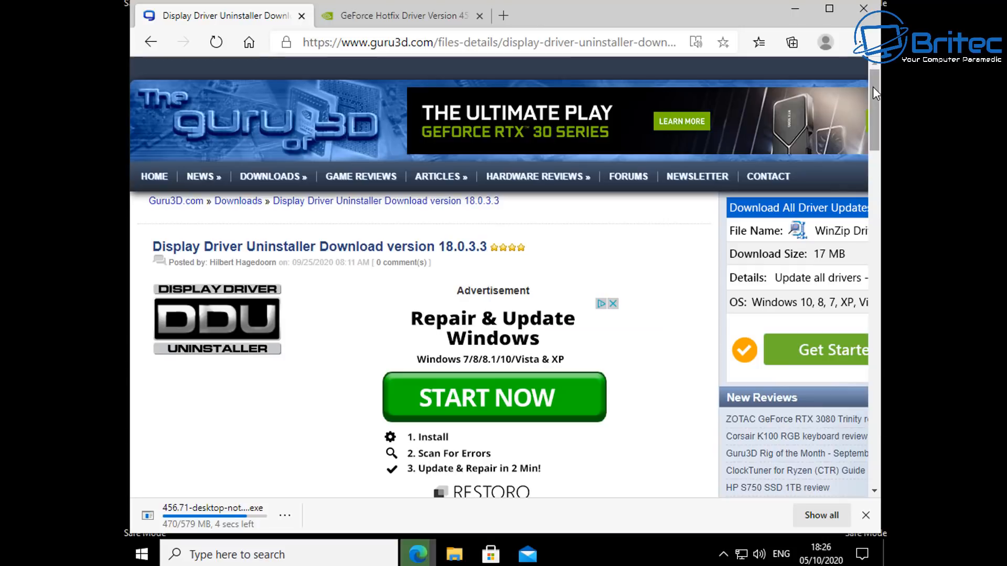
Start the DDU 18.0.3.3 download from the 'Download Mirror EU - Netherlands' link.
scroll("down", 3)
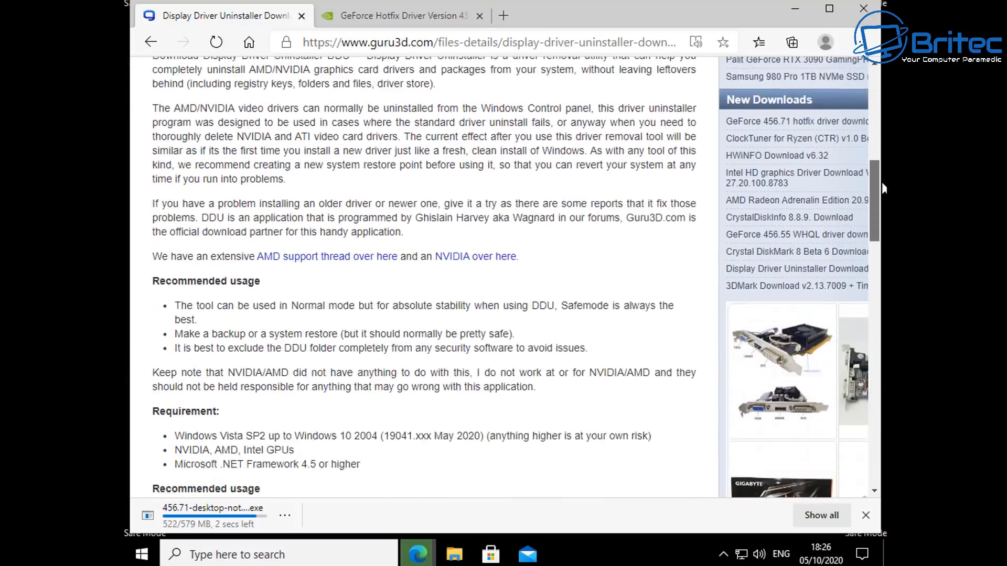
scroll("down", 3)
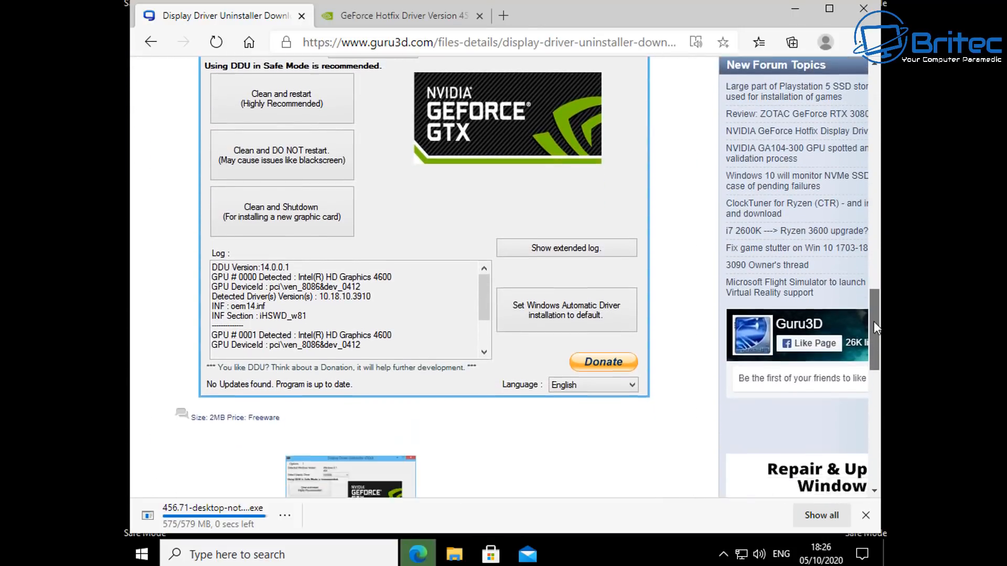
scroll("down", 3)
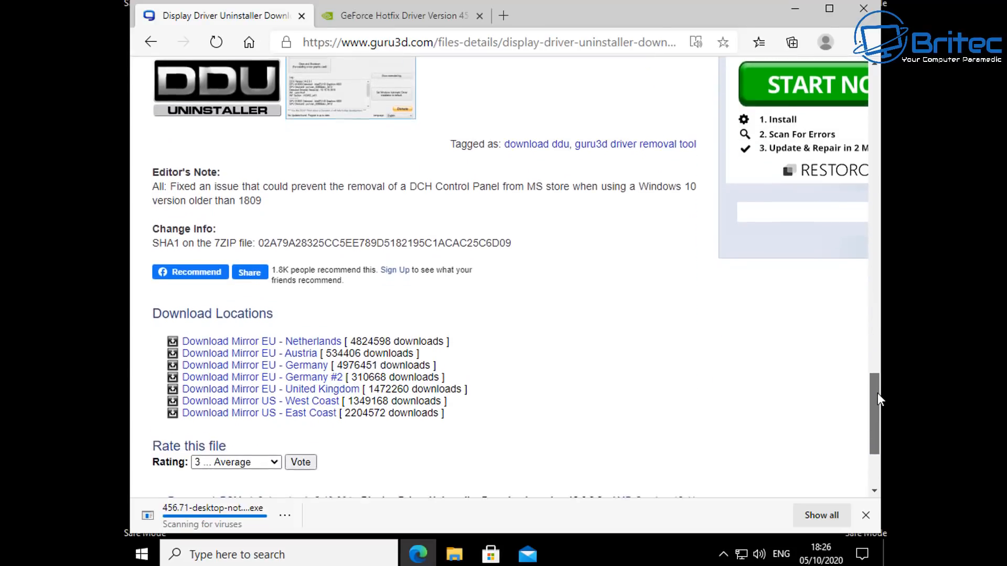
scroll("down", 3)
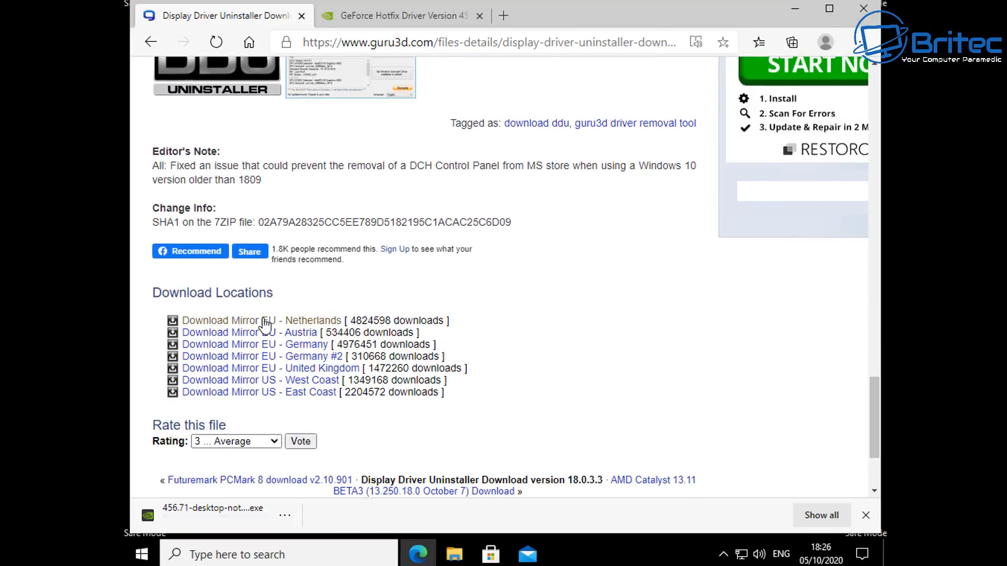
mouse_move(257, 321)
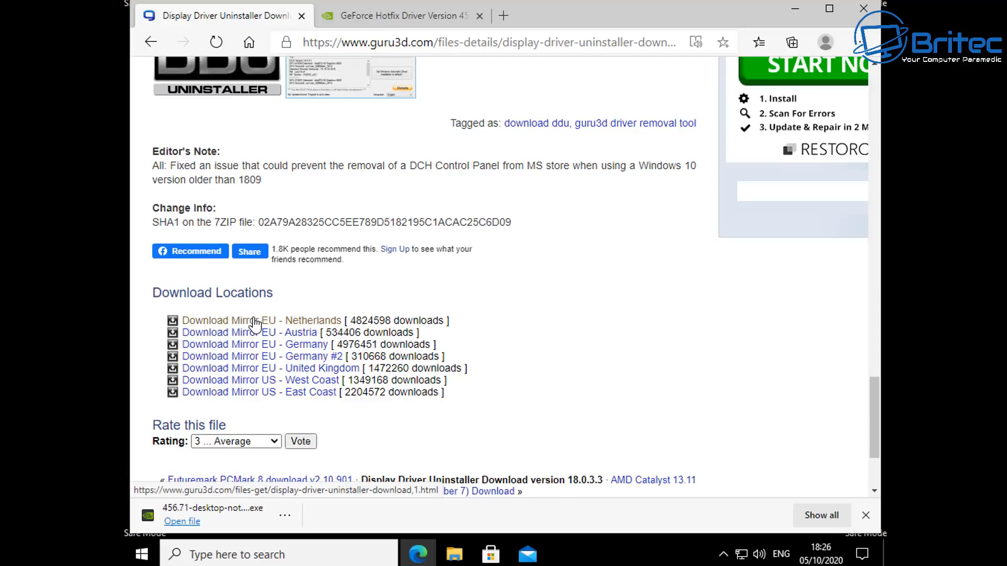
left_click(261, 321)
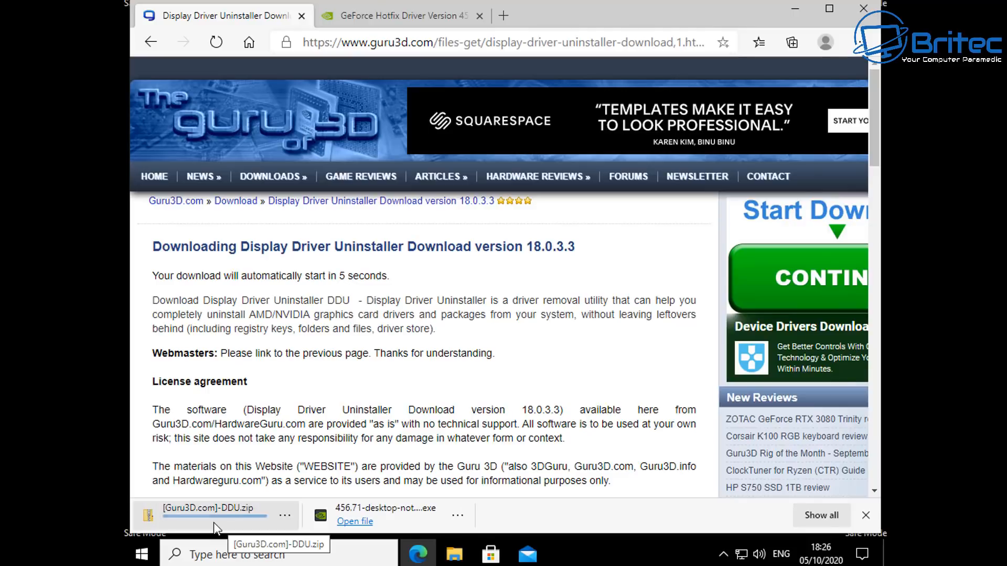
mouse_move(193, 521)
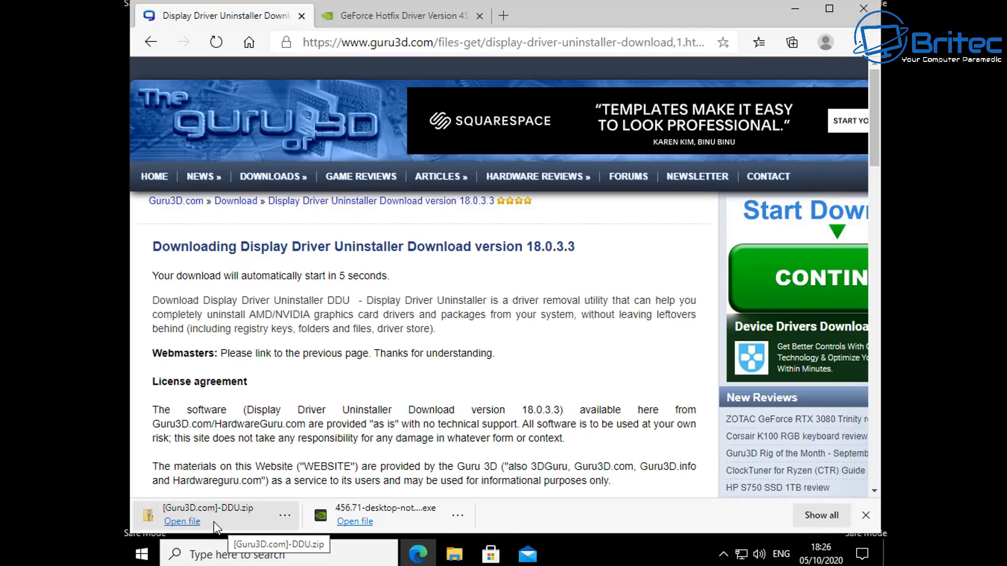
View the DDU zip contents (Guru3D.com folder, DDU v18.0.3.3.exe) in Explorer and close the window.
left_click(181, 521)
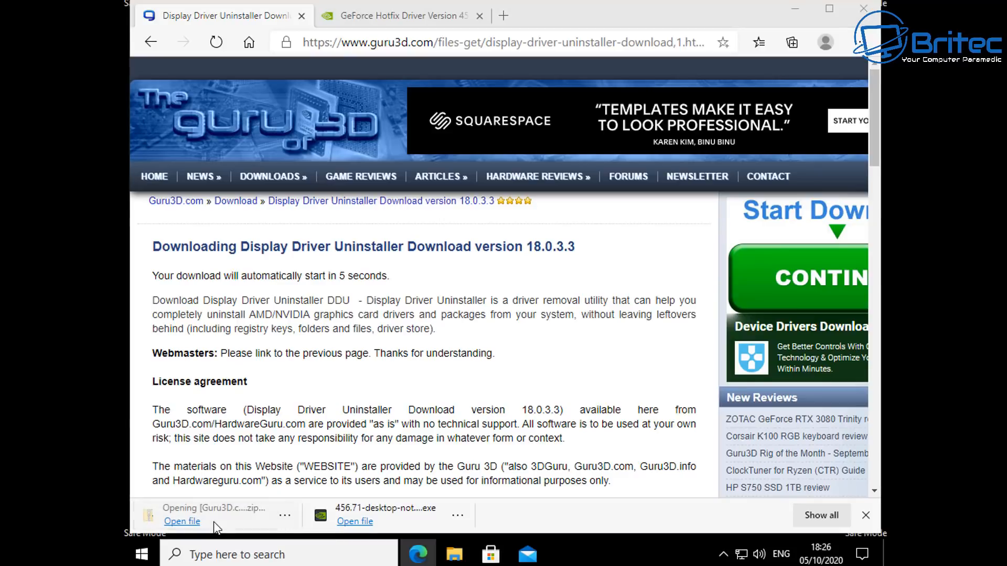
left_click(181, 521)
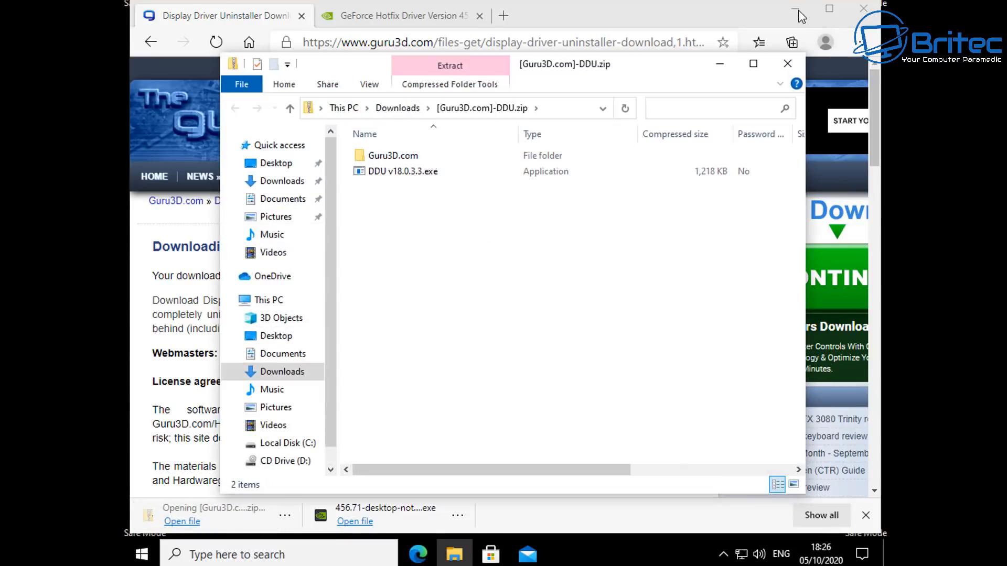
left_click(393, 155)
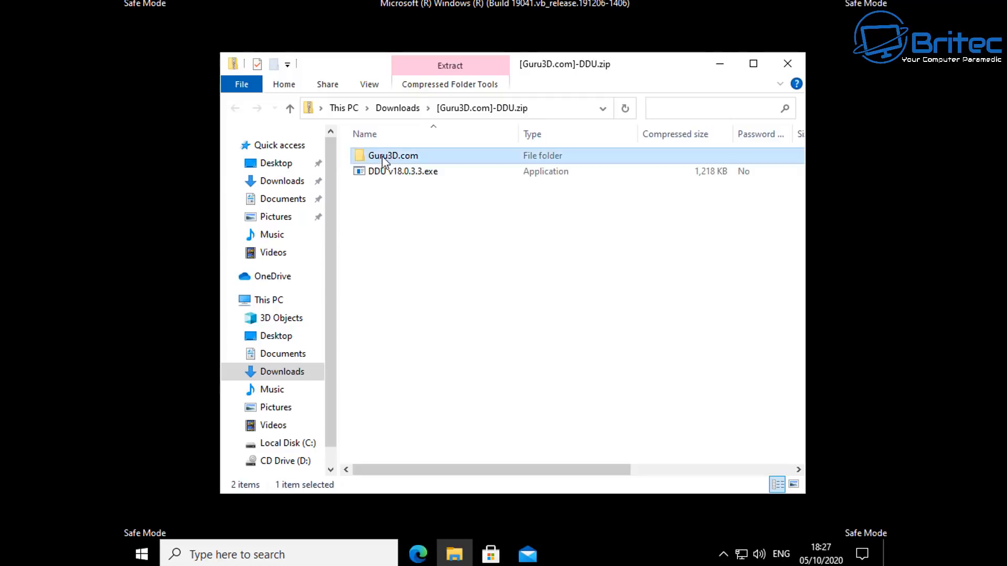
mouse_move(429, 180)
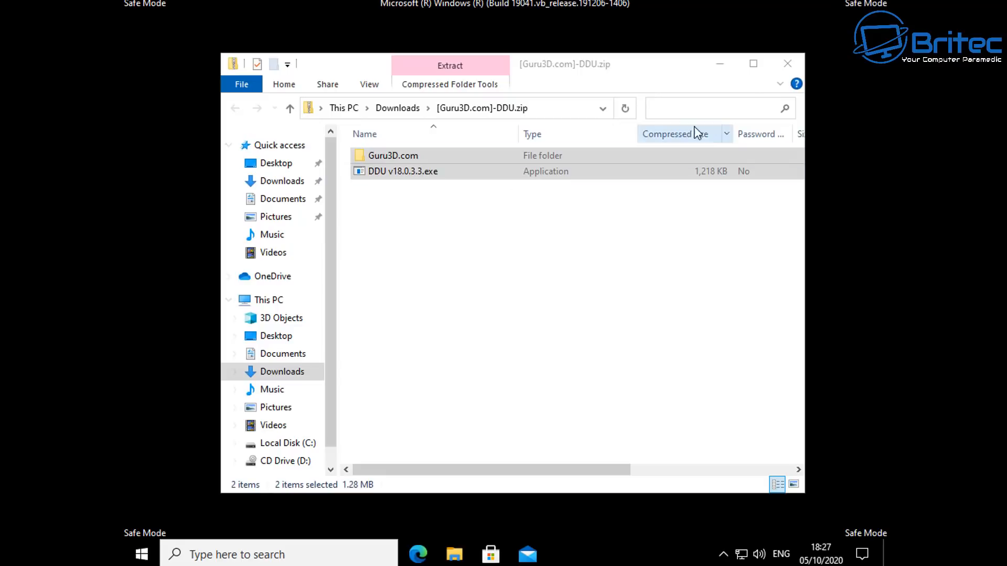
mouse_move(788, 64)
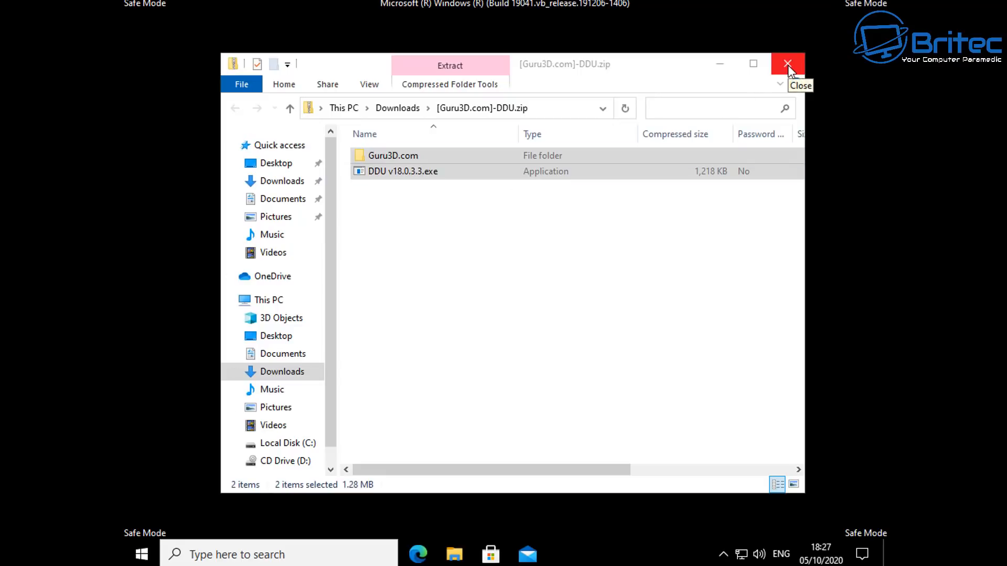
left_click(787, 64)
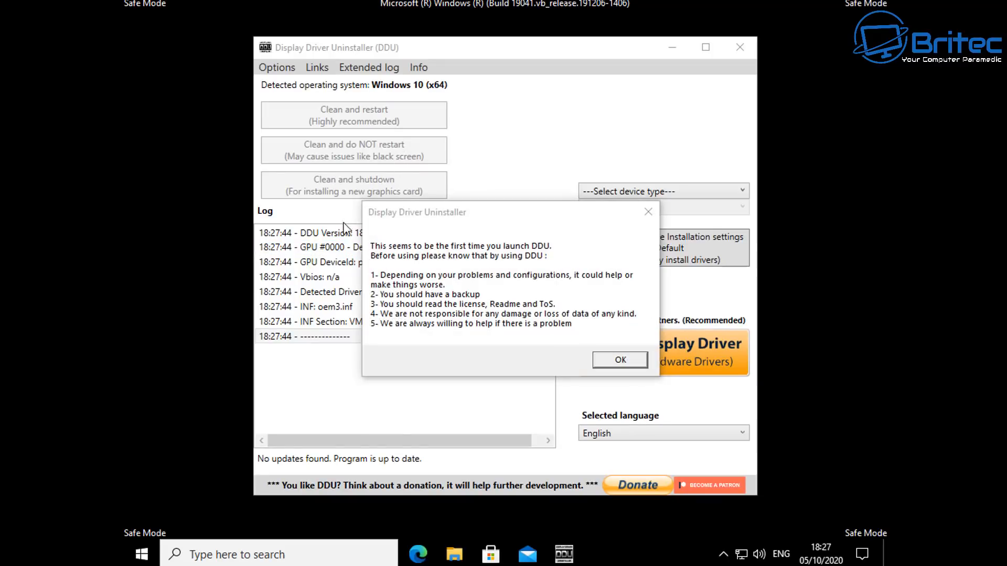
mouse_move(490, 259)
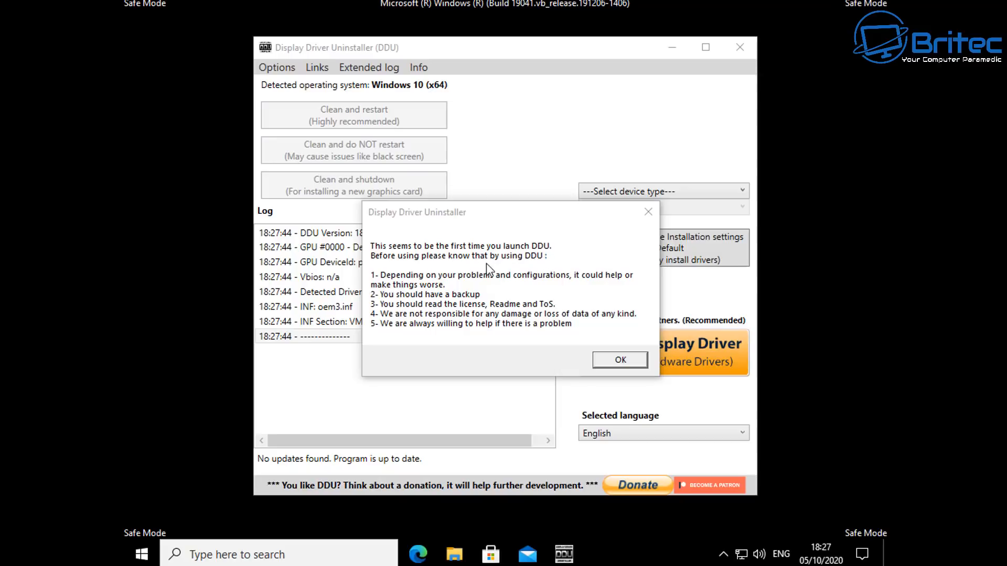
mouse_move(419, 279)
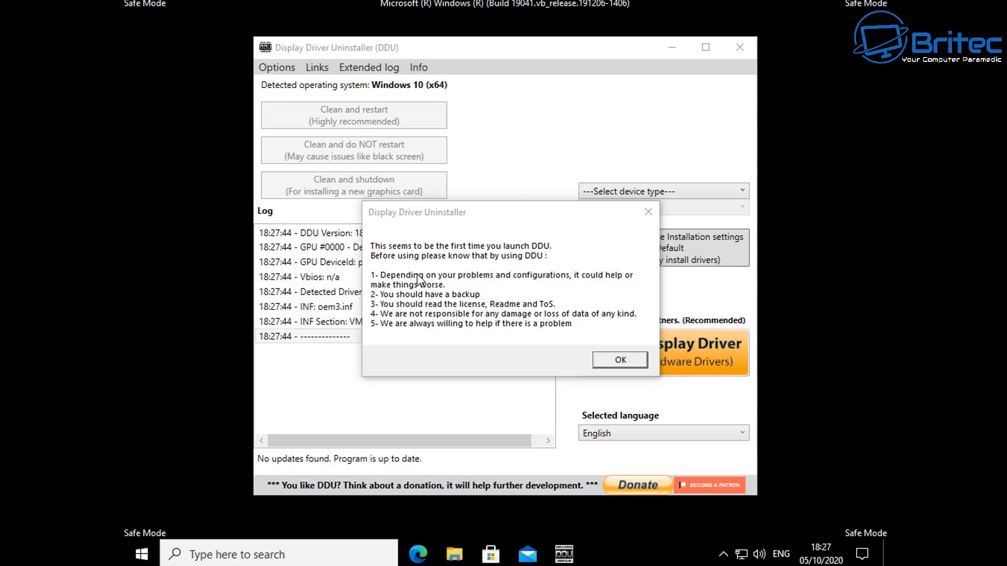
mouse_move(642, 289)
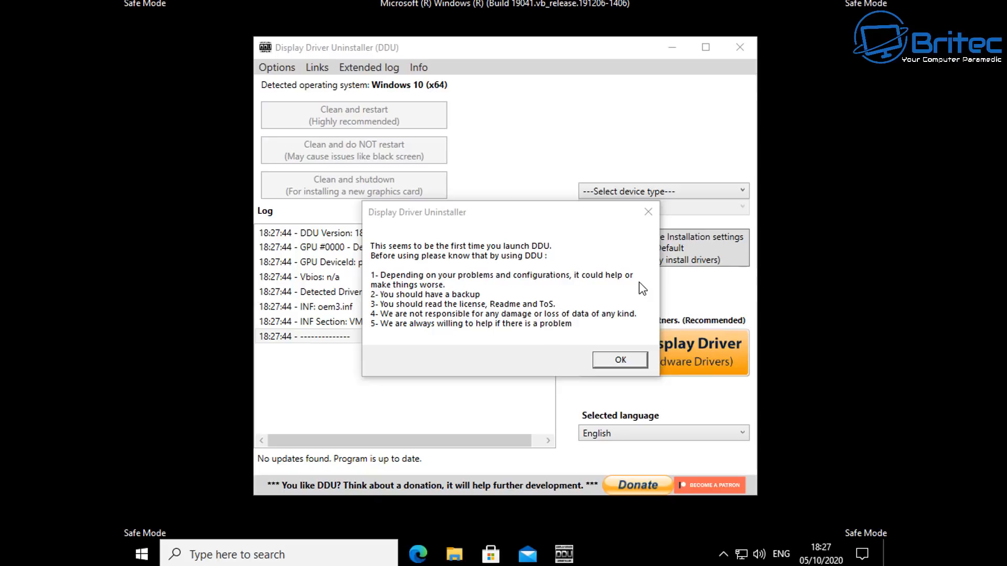
mouse_move(436, 327)
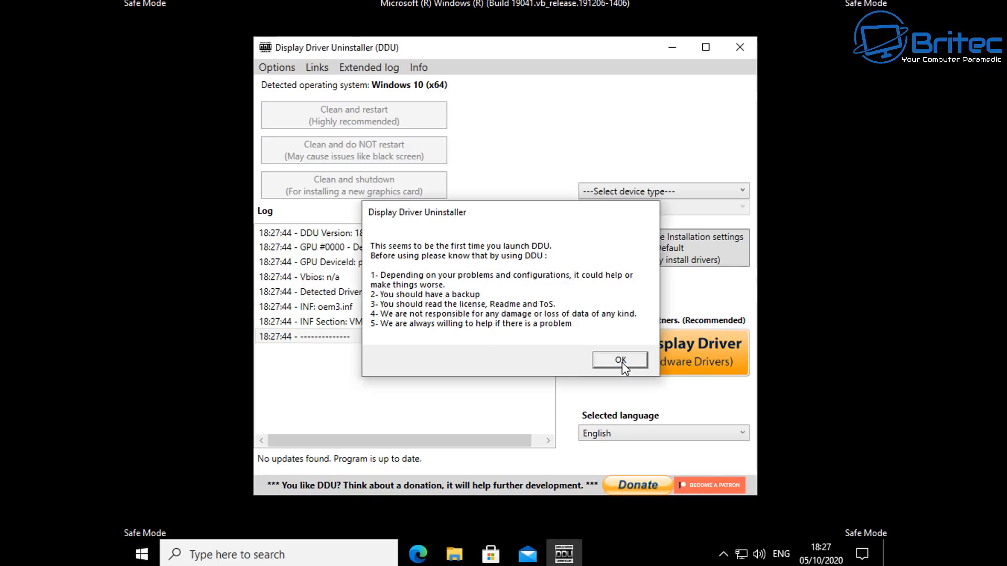
Acknowledge DDU's first-launch notice and close the Options window without changes.
left_click(619, 359)
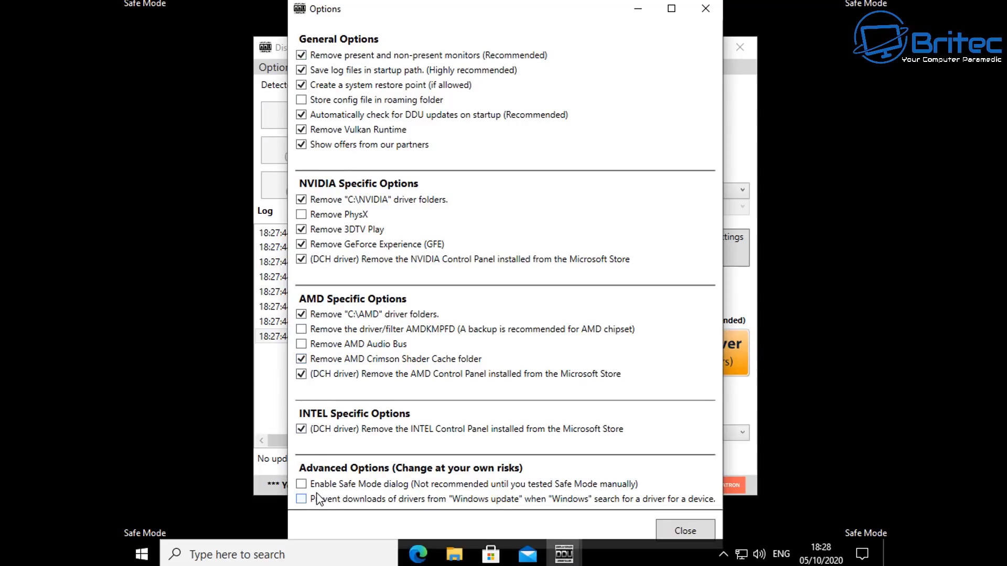
mouse_move(639, 523)
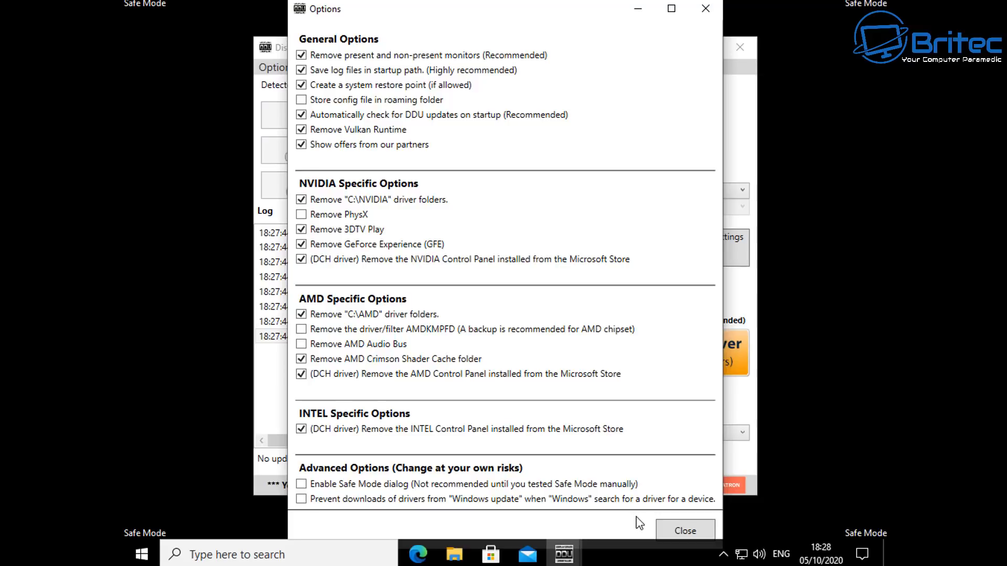
mouse_move(411, 342)
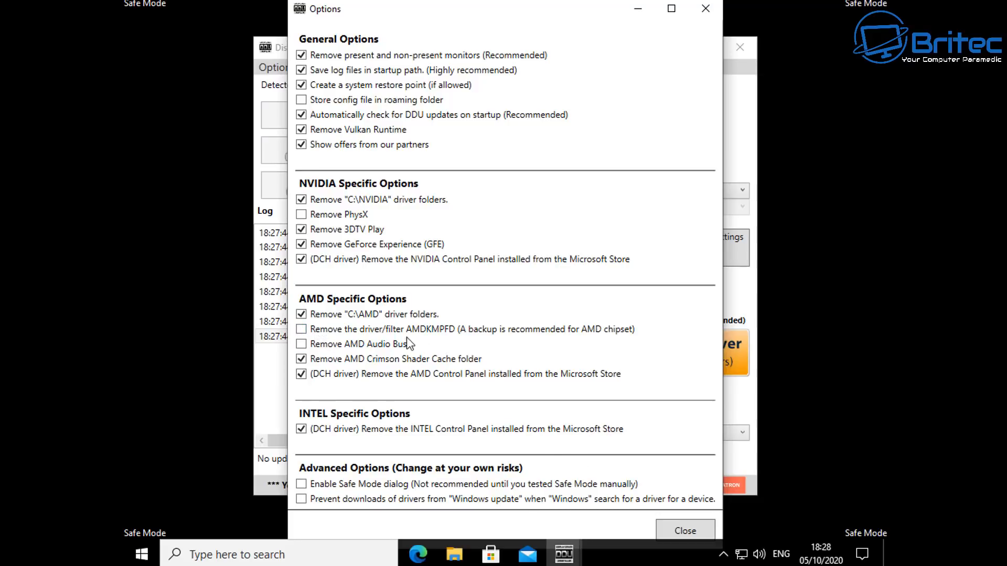
left_click(684, 531)
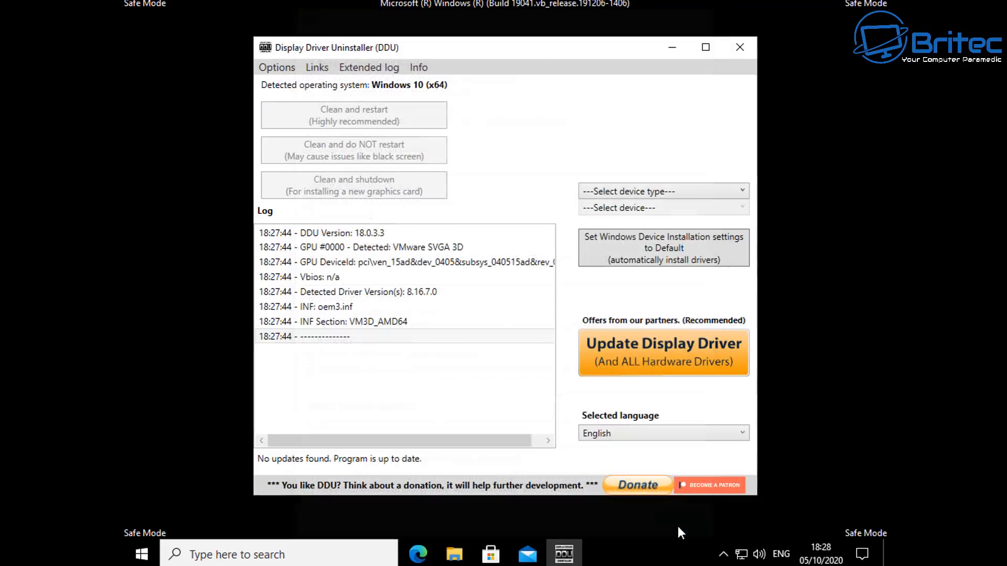
mouse_move(644, 225)
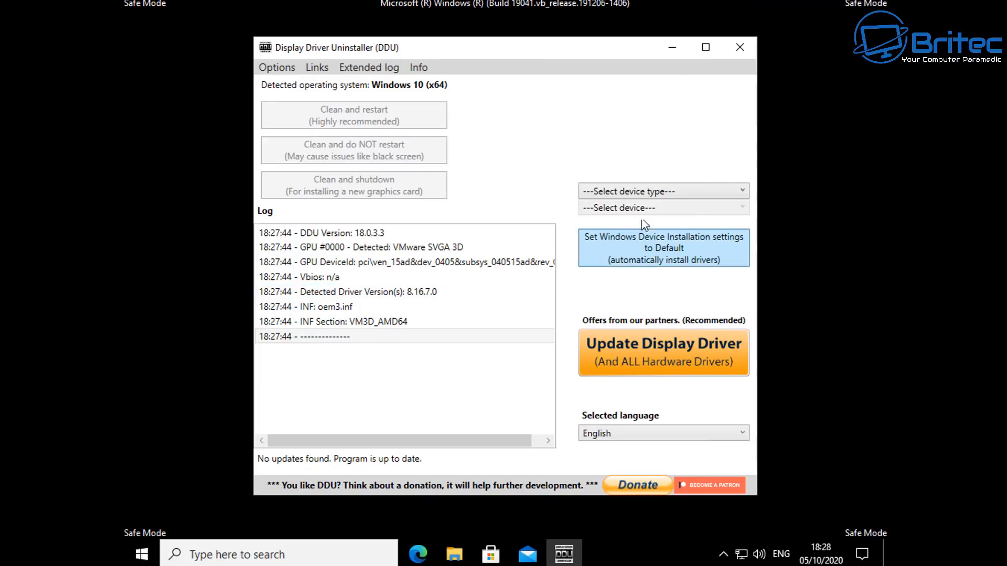
Select GPU as device type and NVIDIA as the vendor to clean, then bring up the Hot Fix folder.
left_click(663, 189)
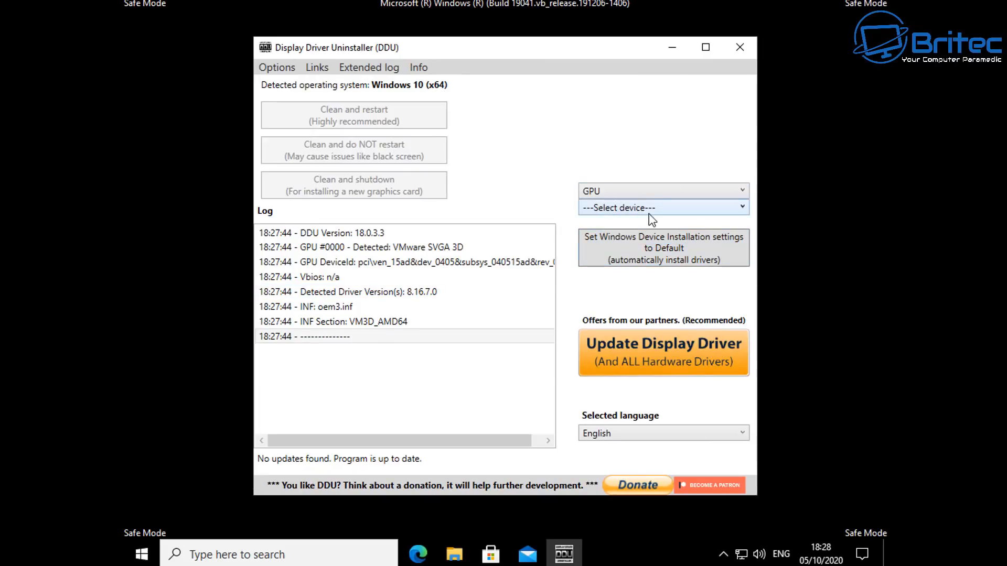
left_click(662, 207)
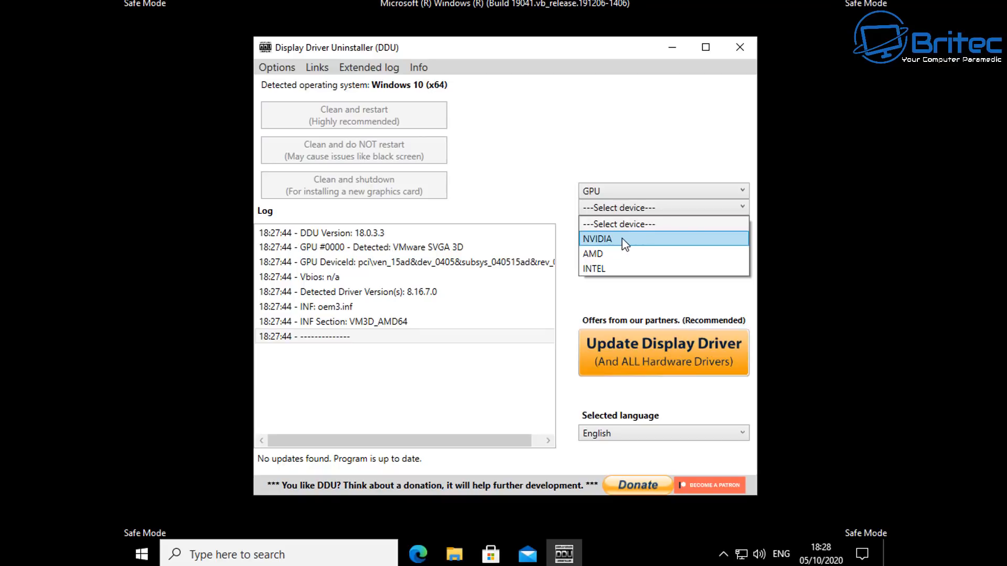
left_click(597, 238)
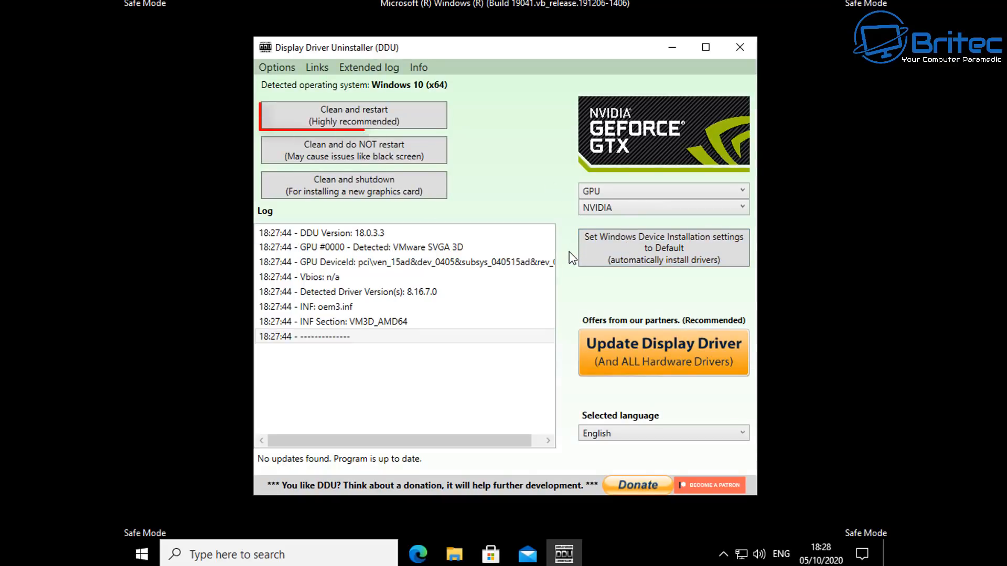
mouse_move(366, 115)
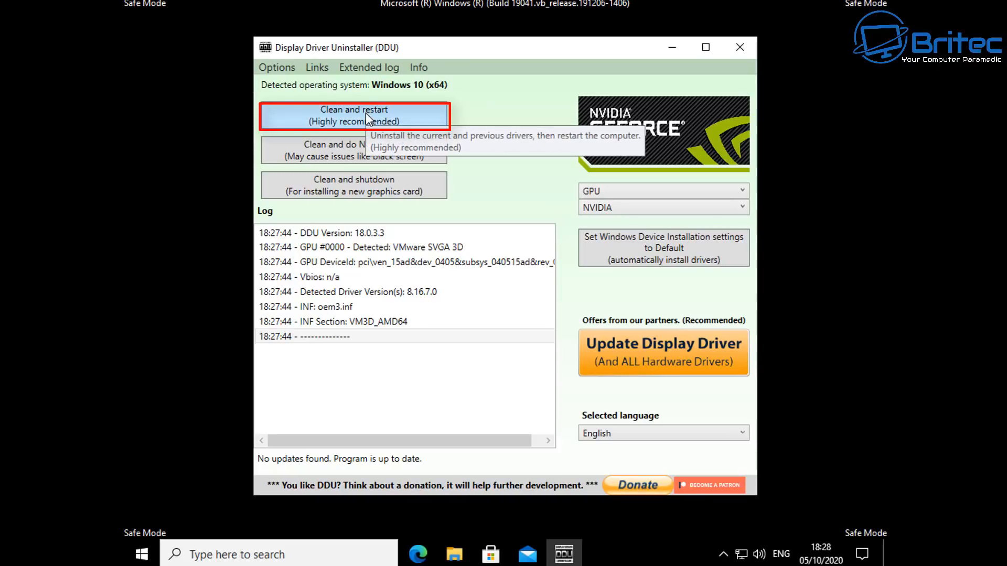
mouse_move(366, 122)
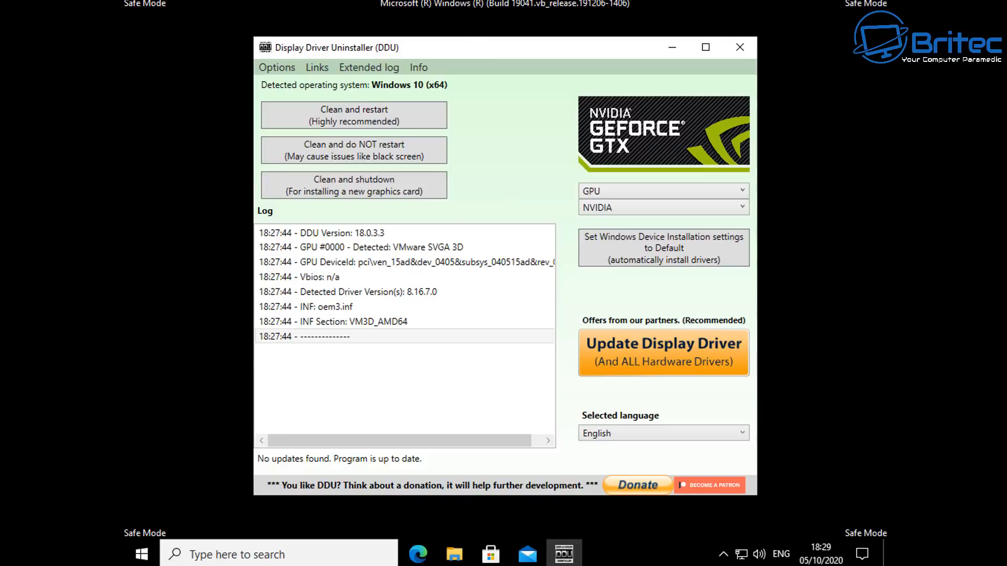
left_click(453, 554)
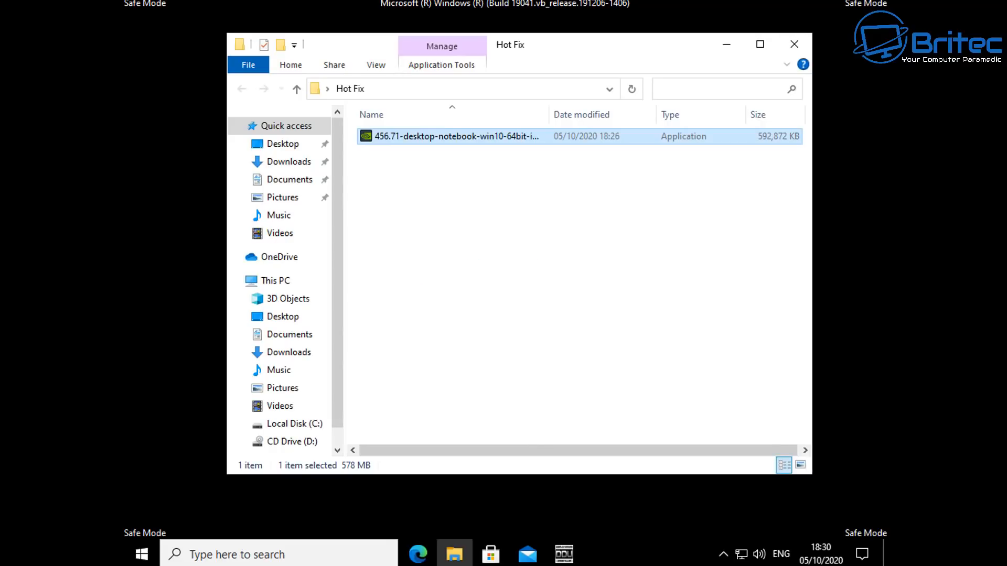
Launch the 456.71 installer and accept the default C:\NVIDIA\DisplayDriver extraction folder.
left_click(456, 137)
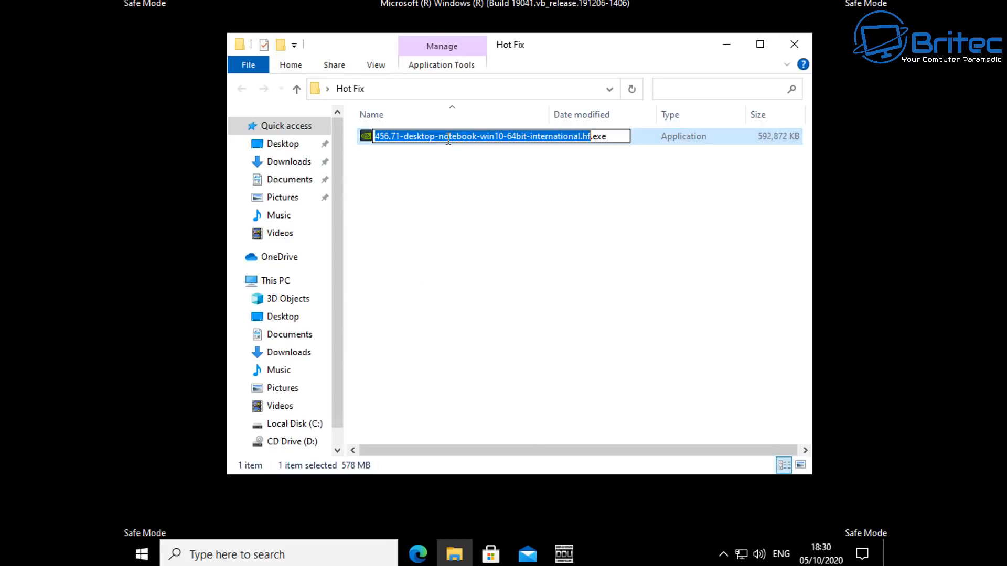
double_click(478, 136)
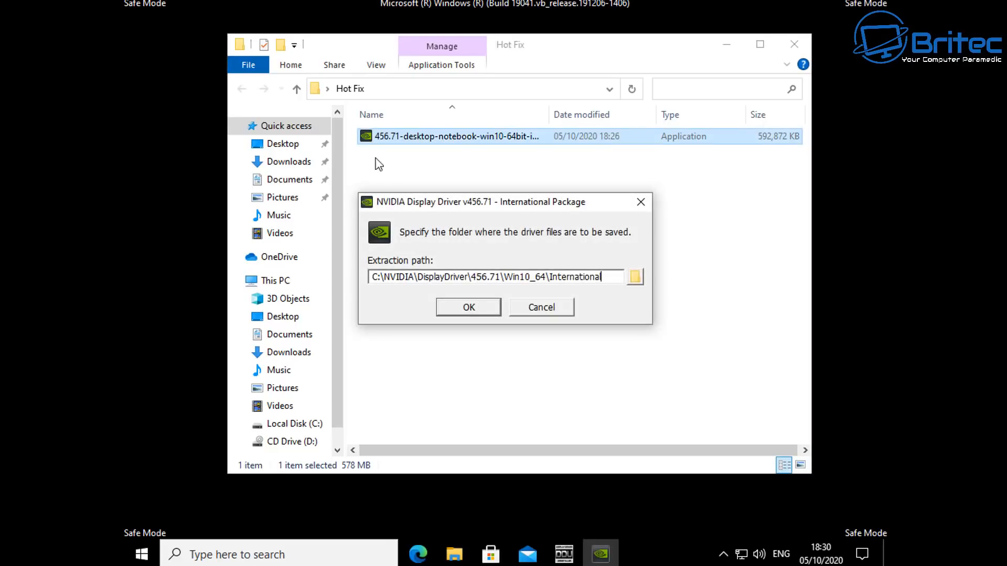
left_click(468, 308)
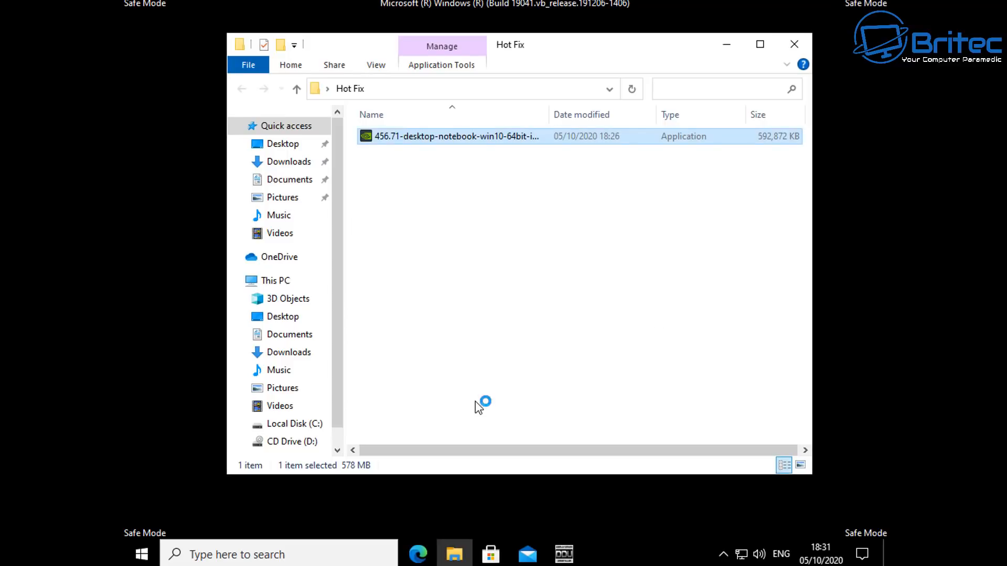
double_click(456, 136)
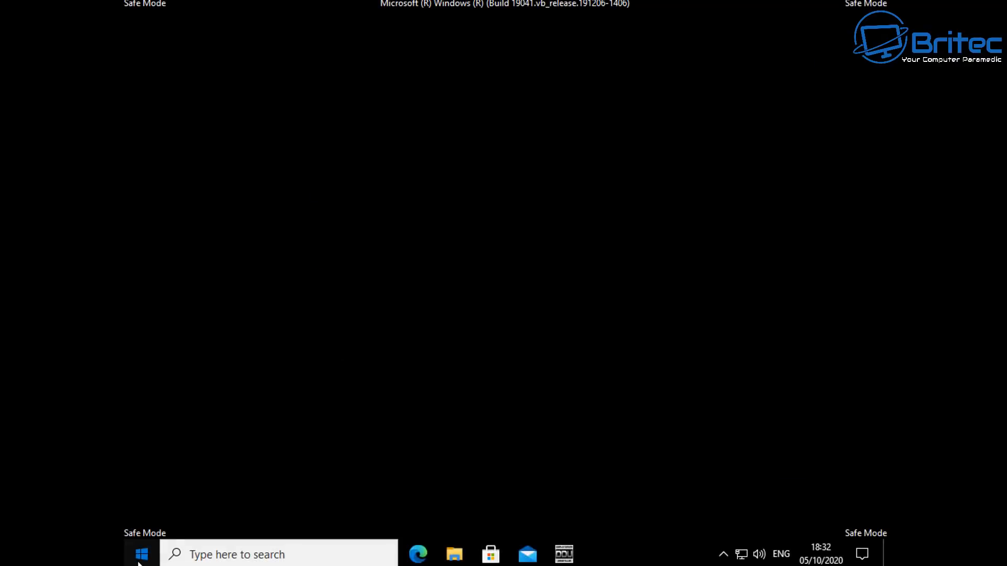
Restart the PC from the Start menu's Power options.
left_click(141, 554)
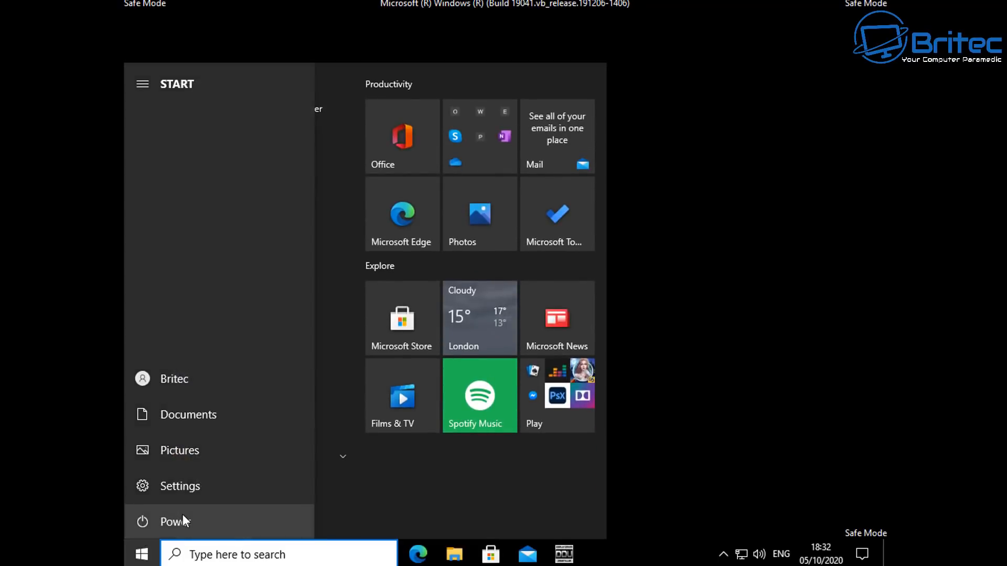
left_click(174, 522)
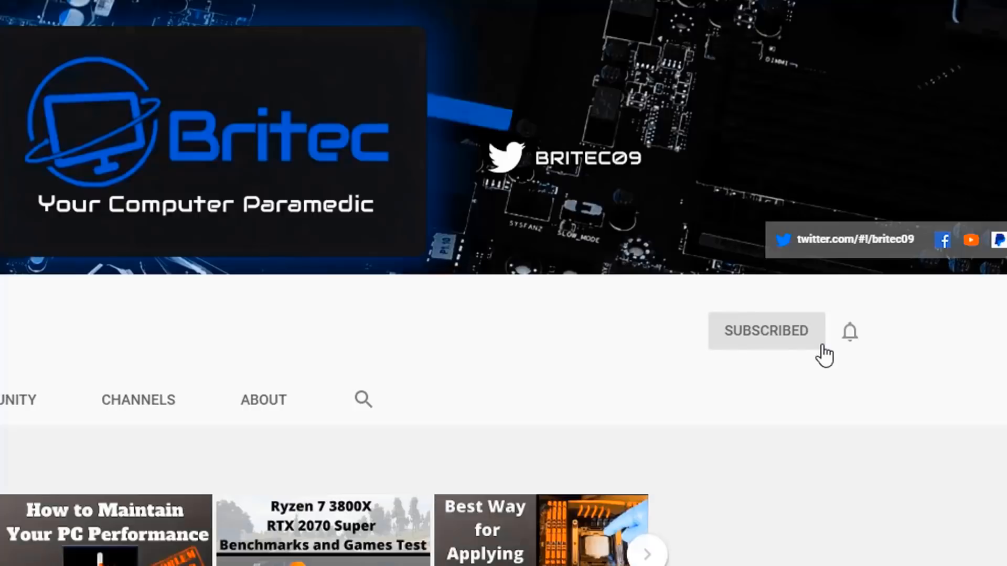
mouse_move(855, 340)
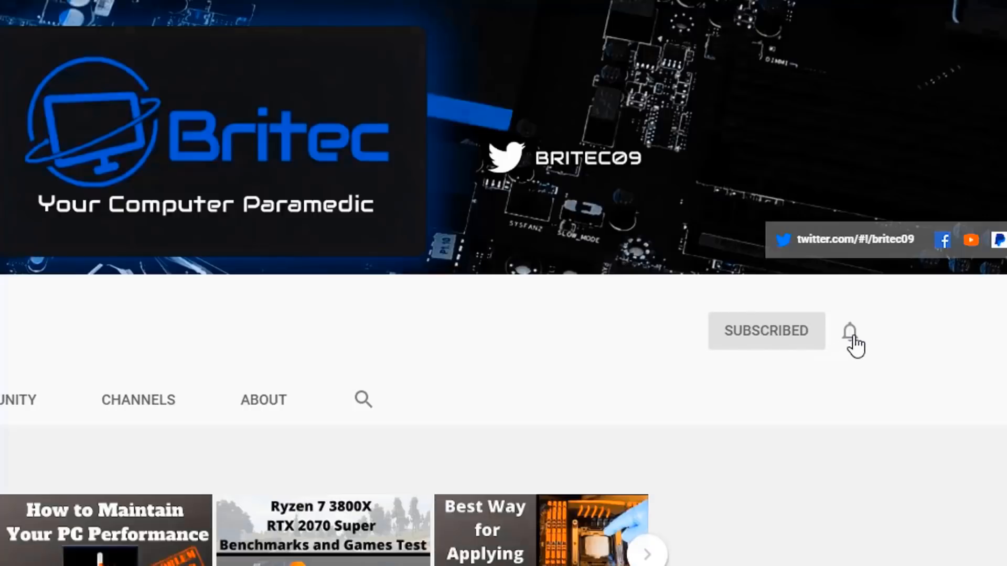
Set the Britec channel's notification bell to All.
left_click(849, 331)
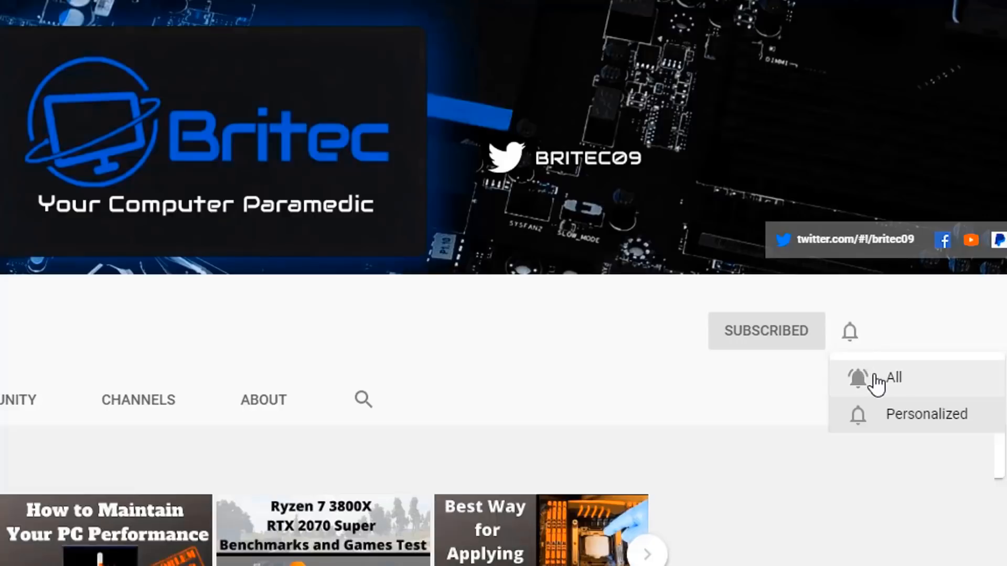
left_click(889, 379)
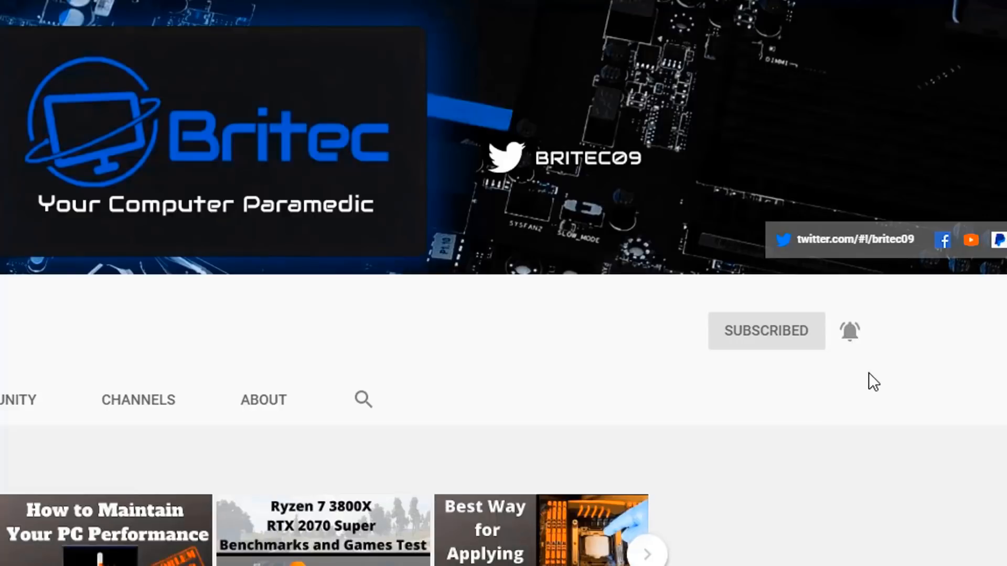